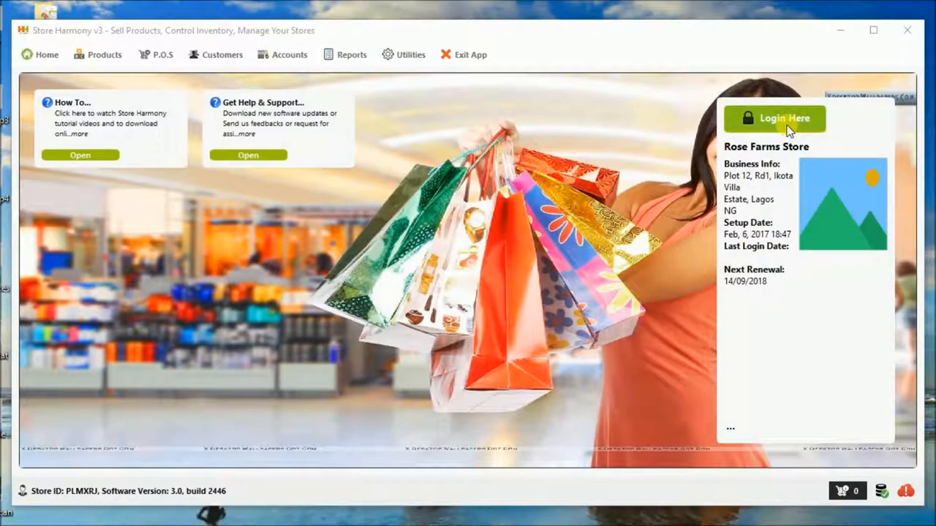
Log in to Rose Farms Store as admin from the Login Here form
{"action": "left_click", "coordinate": [775, 117]}
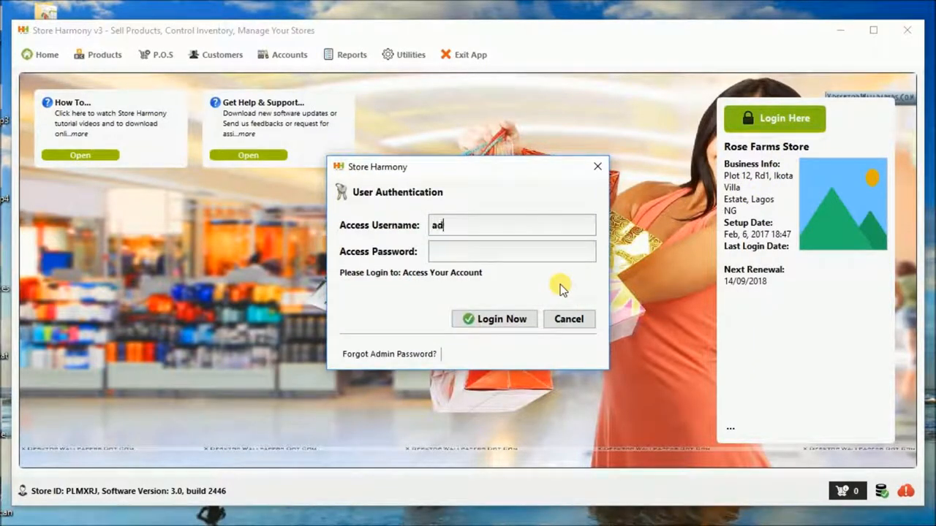
{"action": "type", "text": "min"}
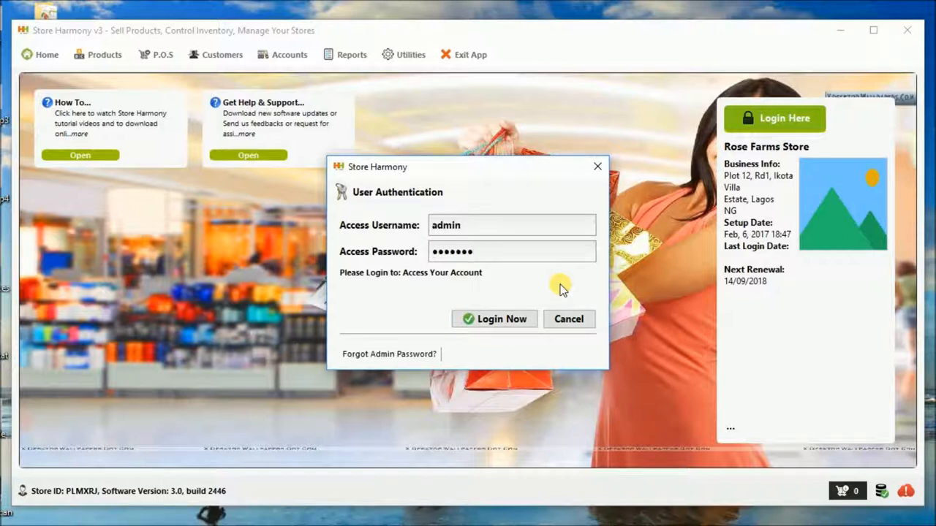
{"action": "left_click", "coordinate": [494, 319]}
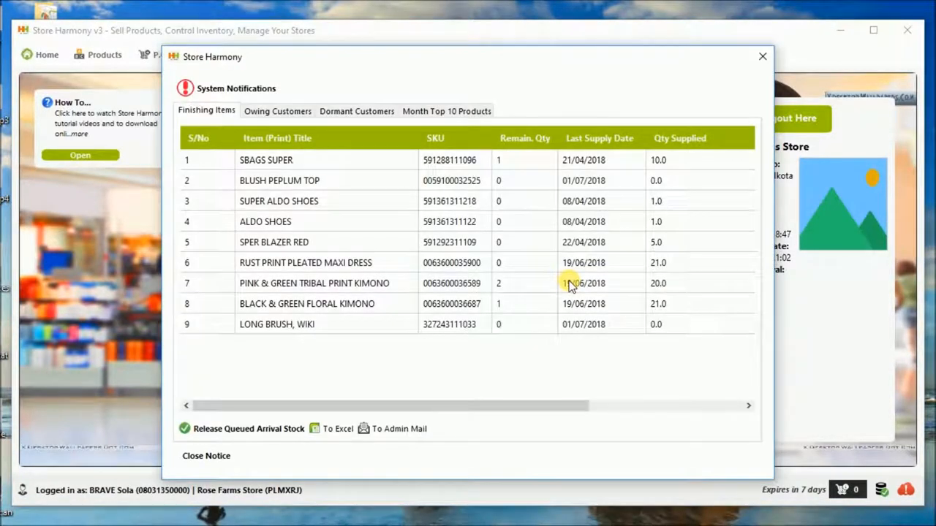
{"action": "mouse_move", "coordinate": [212, 325]}
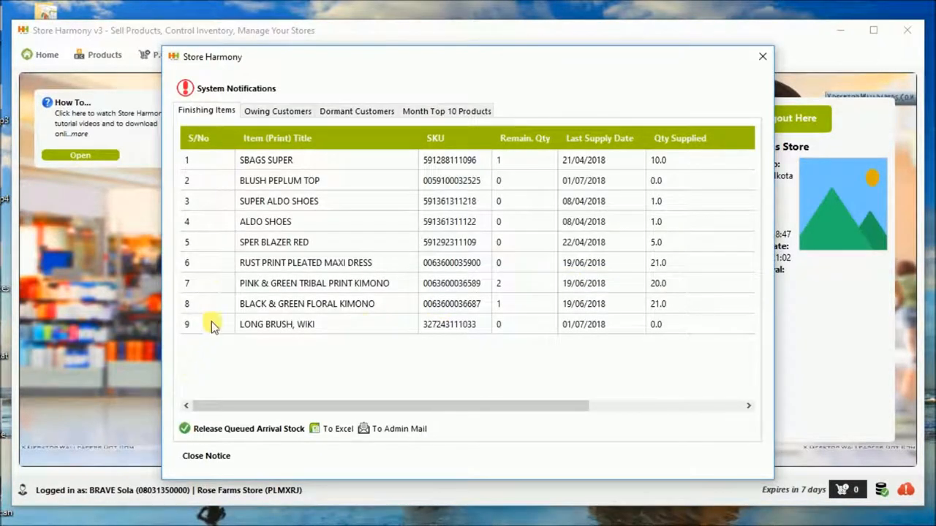
Review the Owing Customers, Dormant Customers and Month Top 10 Products notifications, then close them
{"action": "left_click", "coordinate": [277, 111]}
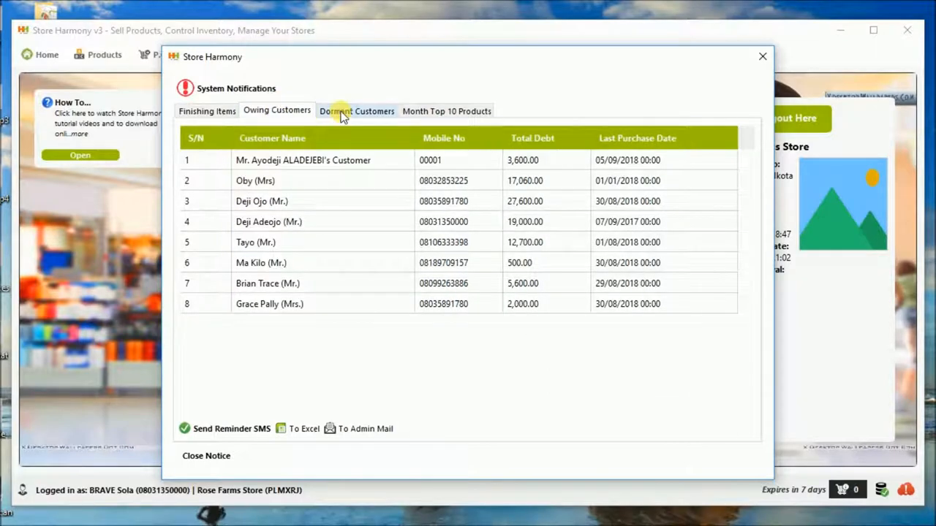
{"action": "left_click", "coordinate": [357, 111]}
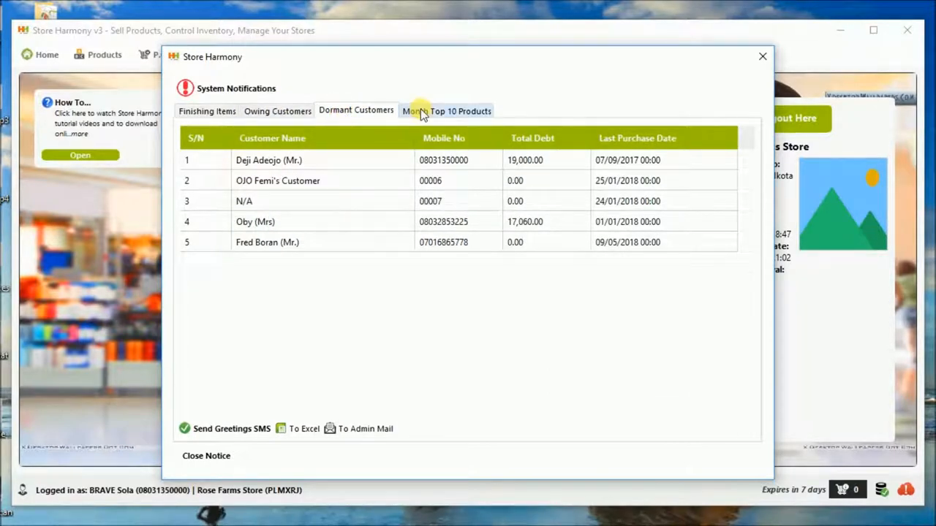
{"action": "left_click", "coordinate": [446, 112]}
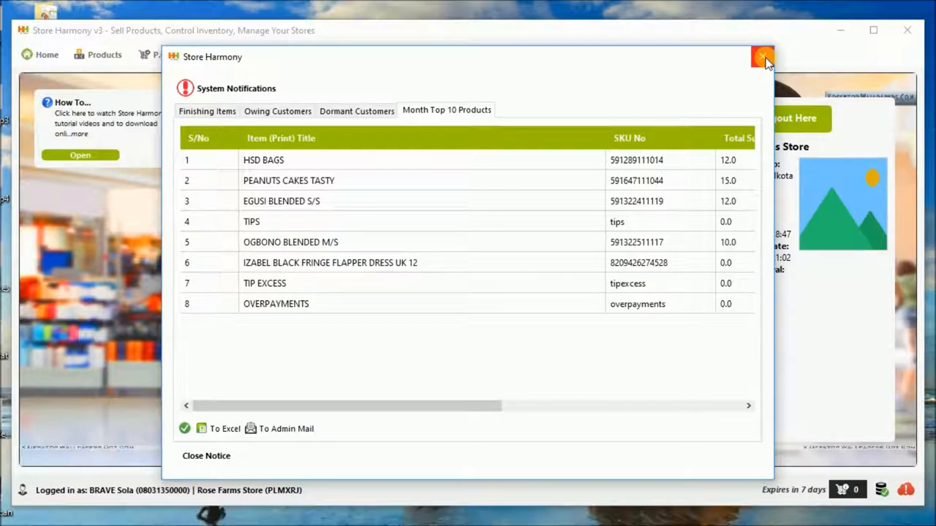
{"action": "left_click", "coordinate": [764, 57]}
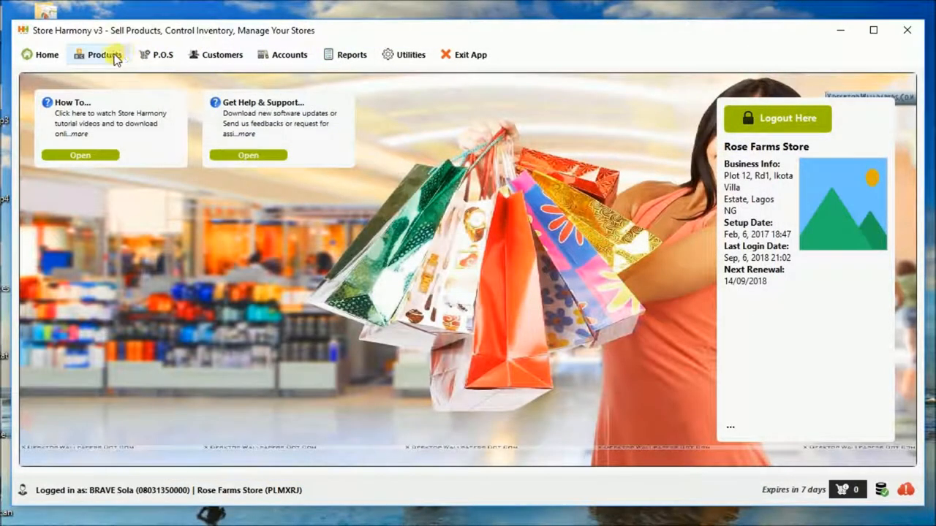
Show the Products > Inventory list of 50 items and bring up the Stock In options
{"action": "left_click", "coordinate": [103, 54]}
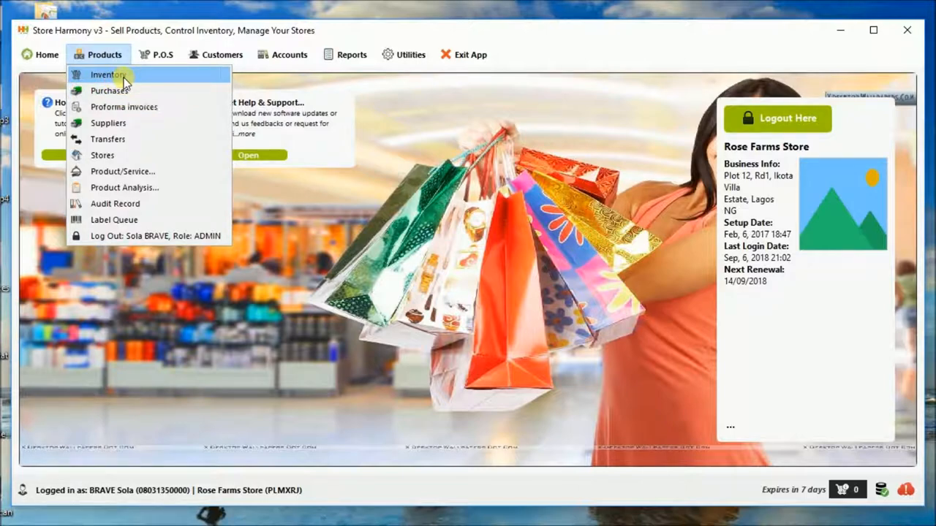
{"action": "left_click", "coordinate": [108, 75]}
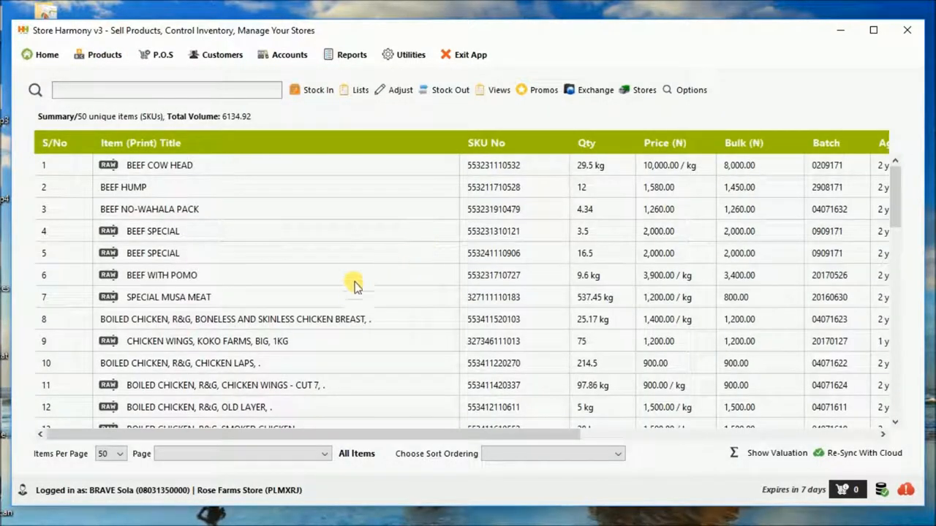
{"action": "scroll", "scroll_direction": "down", "scroll_amount": 3}
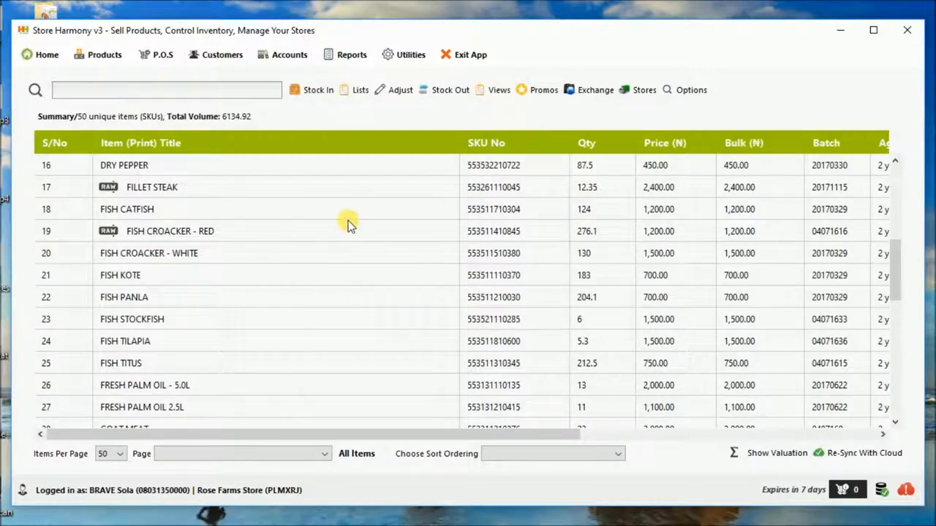
{"action": "scroll", "scroll_direction": "up", "scroll_amount": 3}
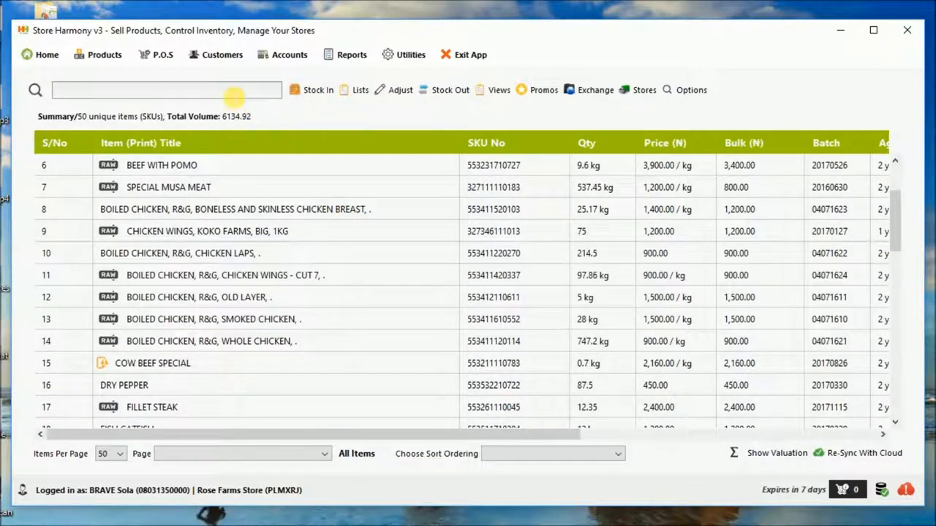
{"action": "left_click", "coordinate": [319, 89]}
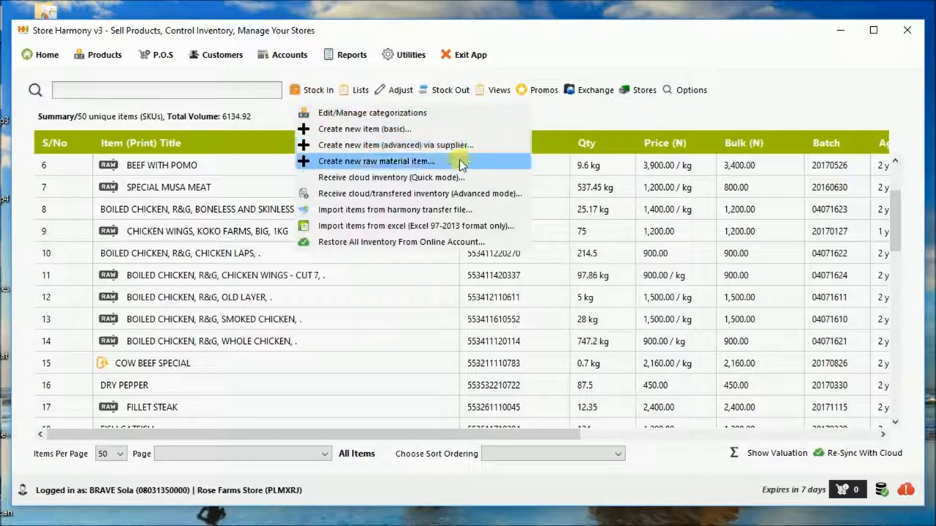
{"action": "mouse_move", "coordinate": [465, 225]}
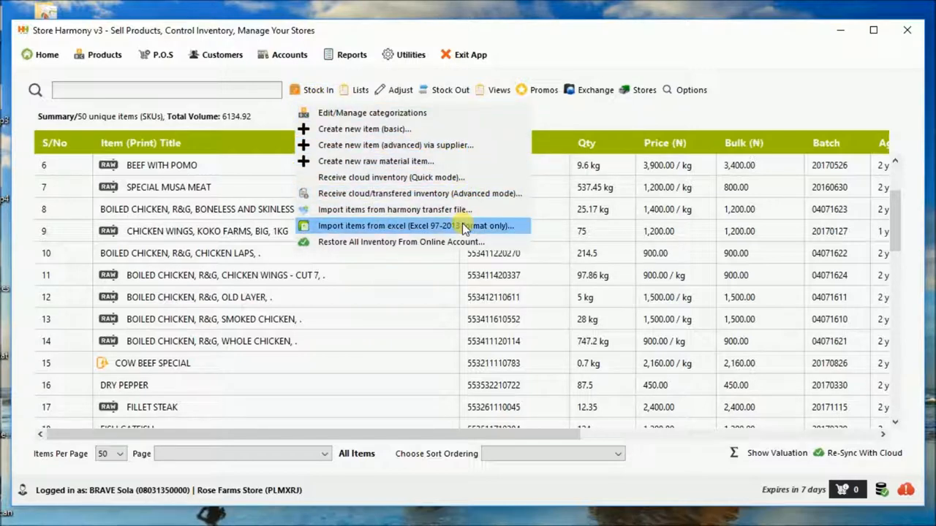
{"action": "mouse_move", "coordinate": [505, 217]}
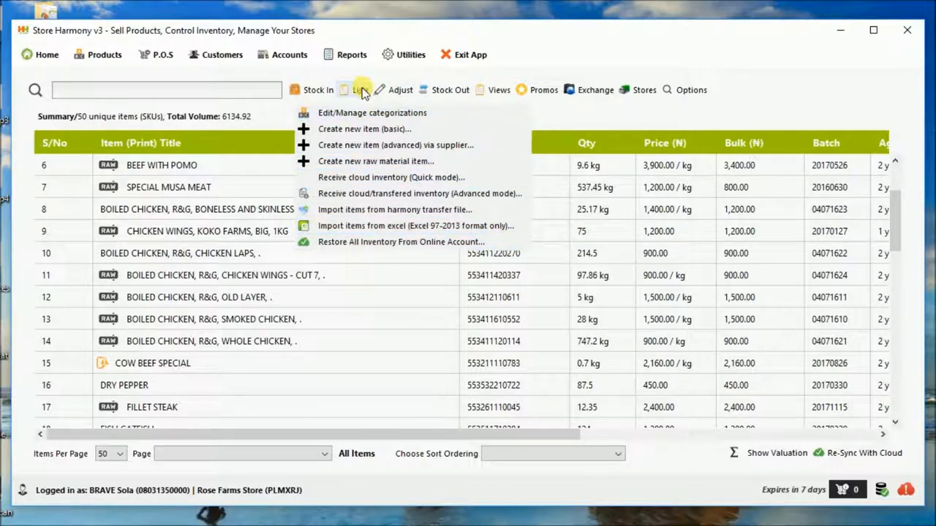
Explore Lists > List by complex query with its Advanced and More criteria, then close the builder
{"action": "left_click", "coordinate": [360, 89]}
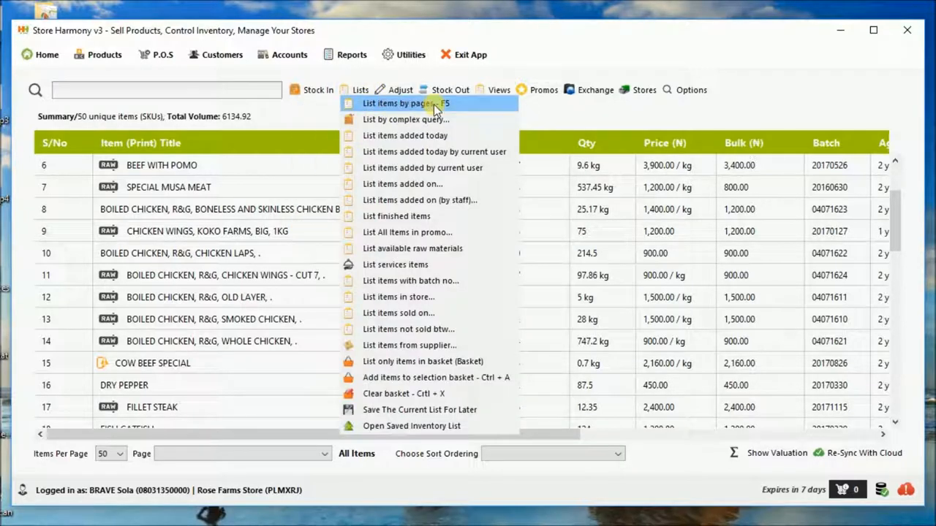
{"action": "mouse_move", "coordinate": [448, 135]}
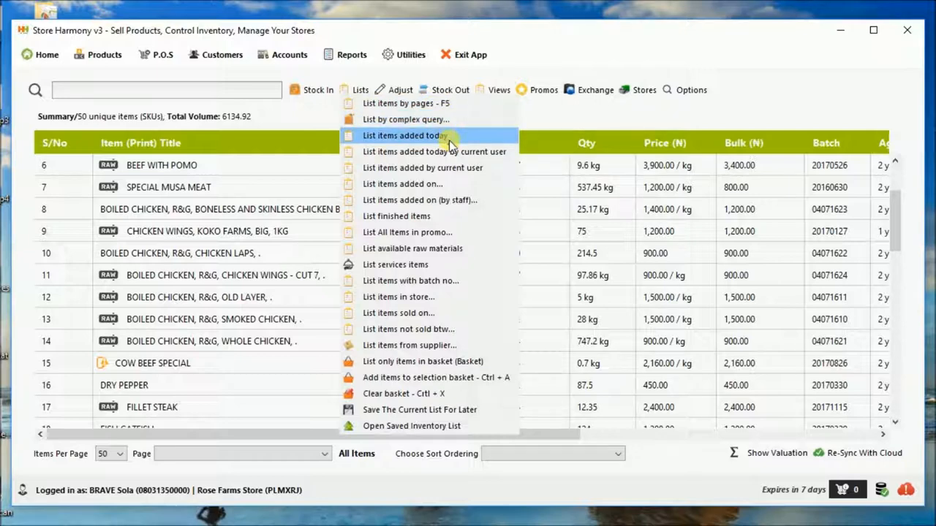
{"action": "mouse_move", "coordinate": [450, 248]}
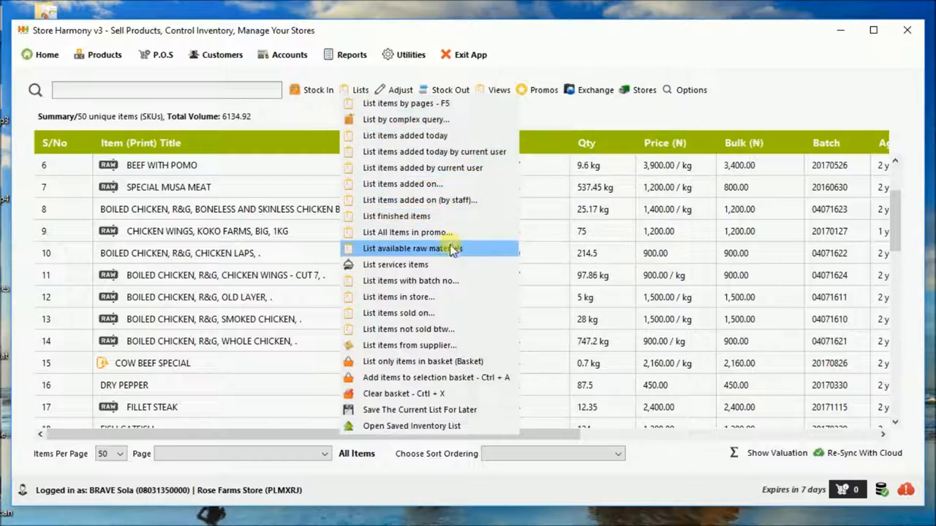
{"action": "mouse_move", "coordinate": [430, 120]}
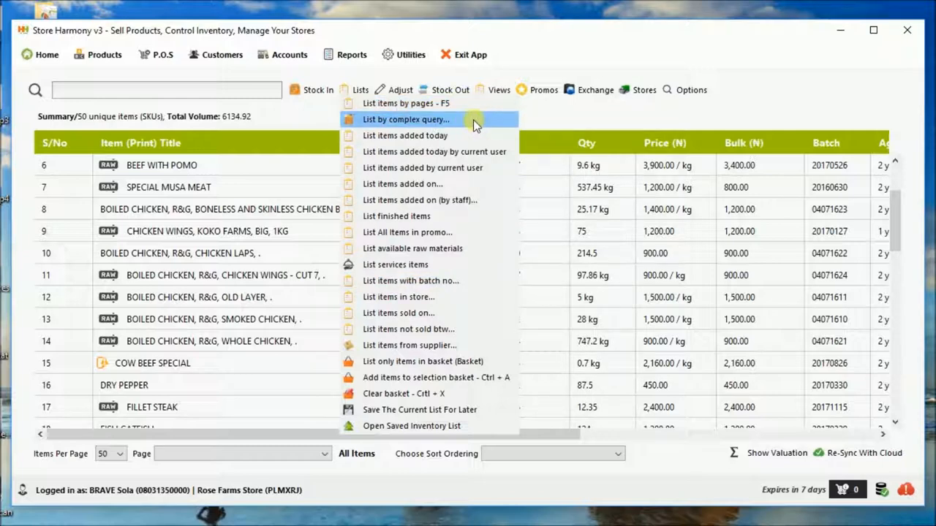
{"action": "left_click", "coordinate": [405, 120]}
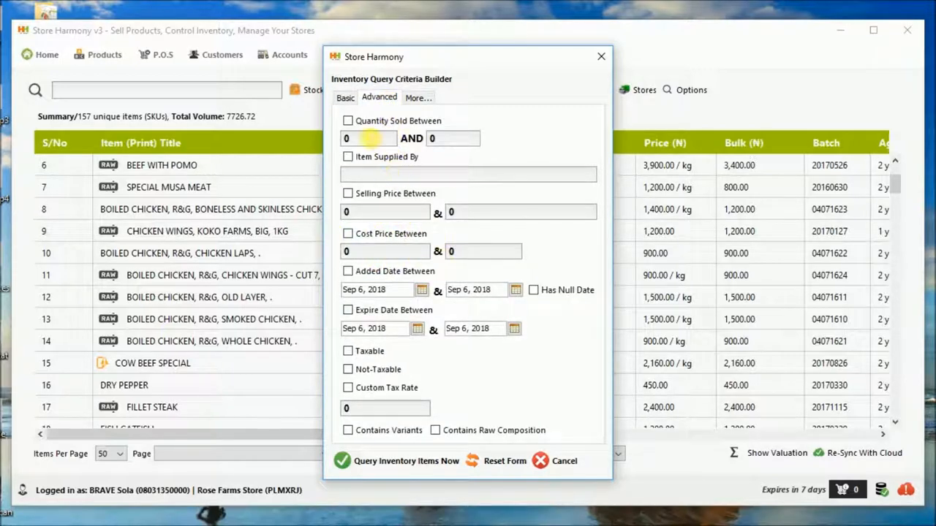
{"action": "left_click", "coordinate": [418, 96]}
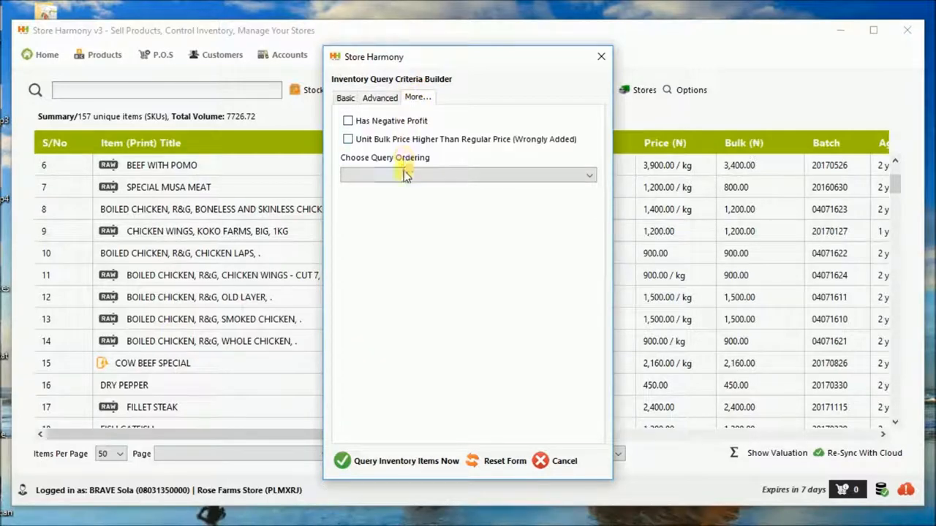
{"action": "left_click", "coordinate": [468, 176]}
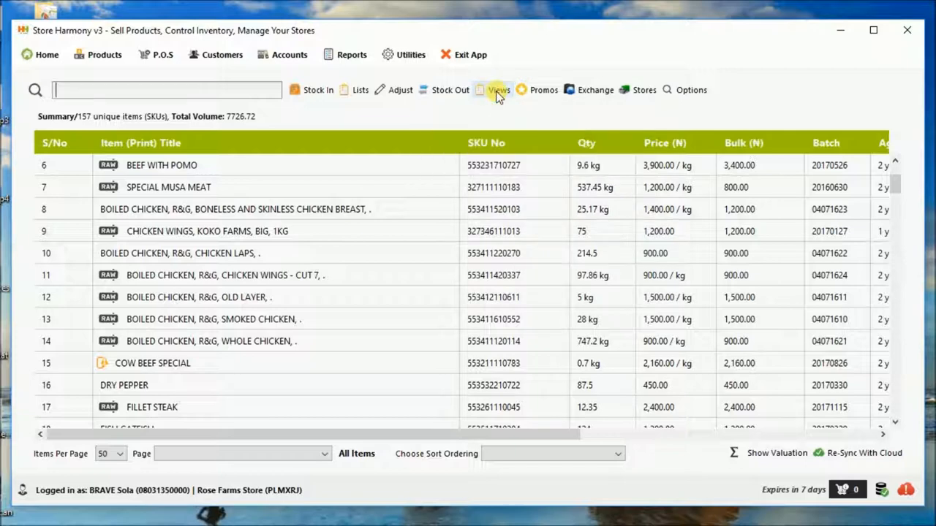
Browse the inventory display views, sales promo options and the Exchange export/print entries
{"action": "left_click", "coordinate": [499, 89]}
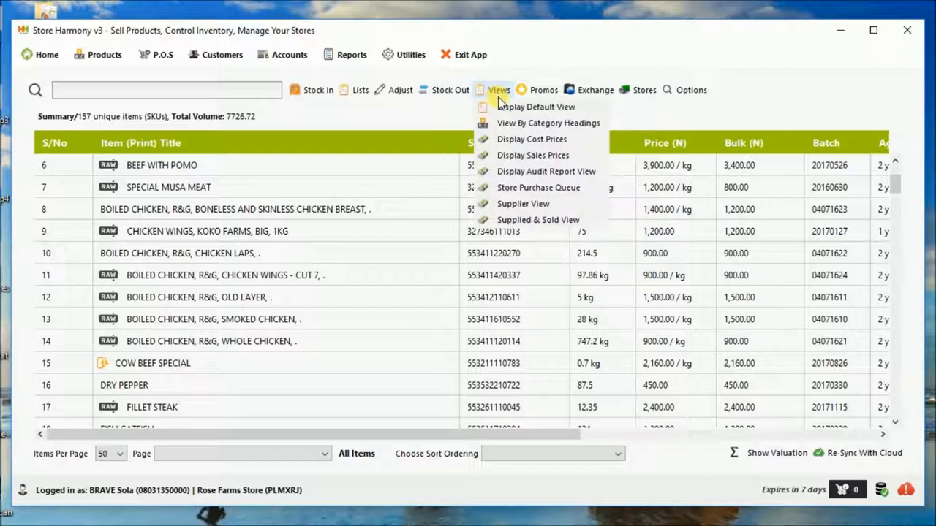
{"action": "mouse_move", "coordinate": [535, 107]}
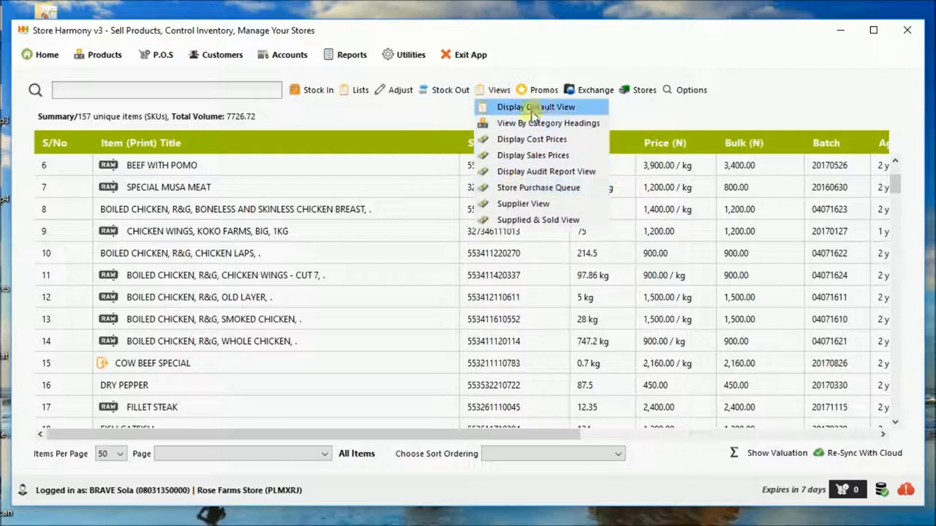
{"action": "left_click", "coordinate": [544, 90]}
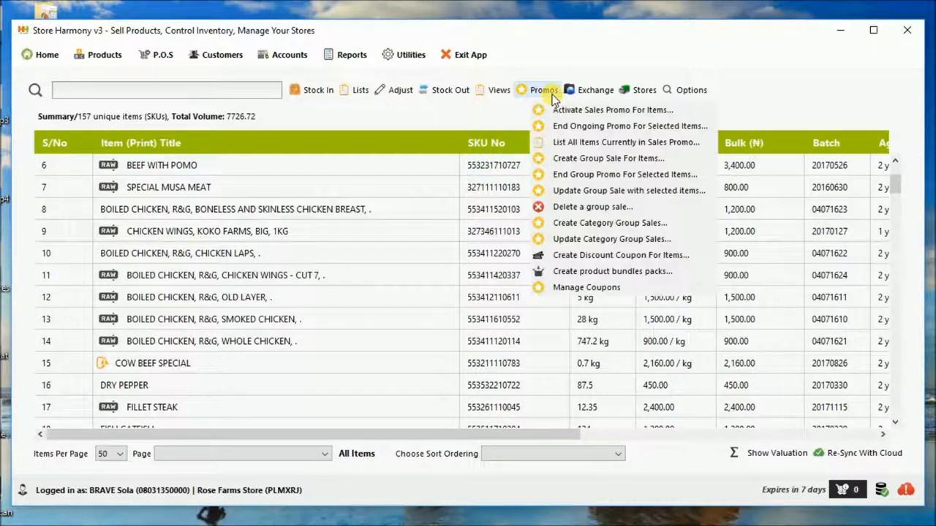
{"action": "mouse_move", "coordinate": [608, 222]}
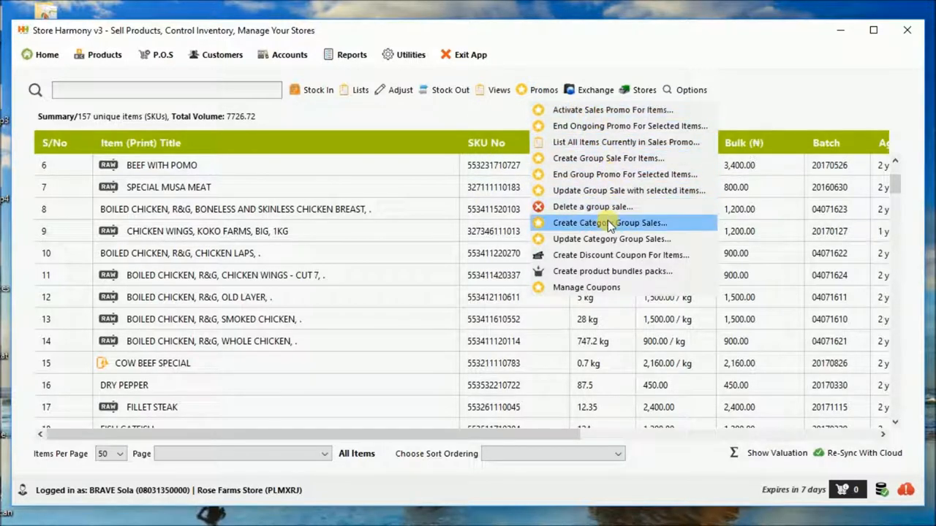
{"action": "mouse_move", "coordinate": [612, 240]}
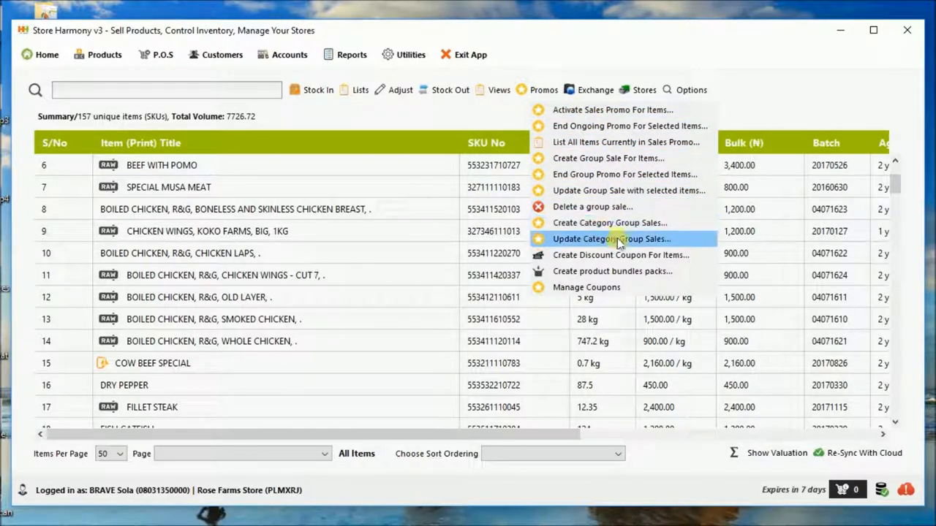
{"action": "mouse_move", "coordinate": [596, 125]}
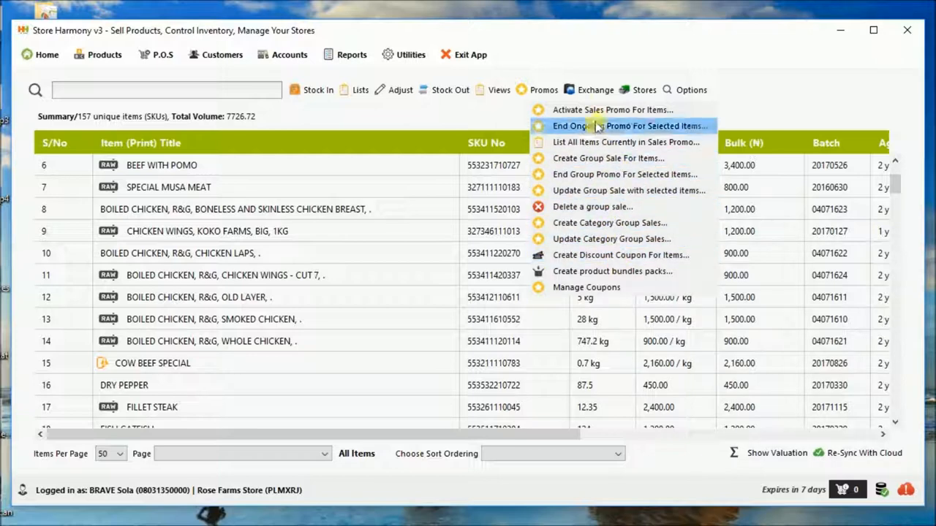
{"action": "left_click", "coordinate": [595, 89]}
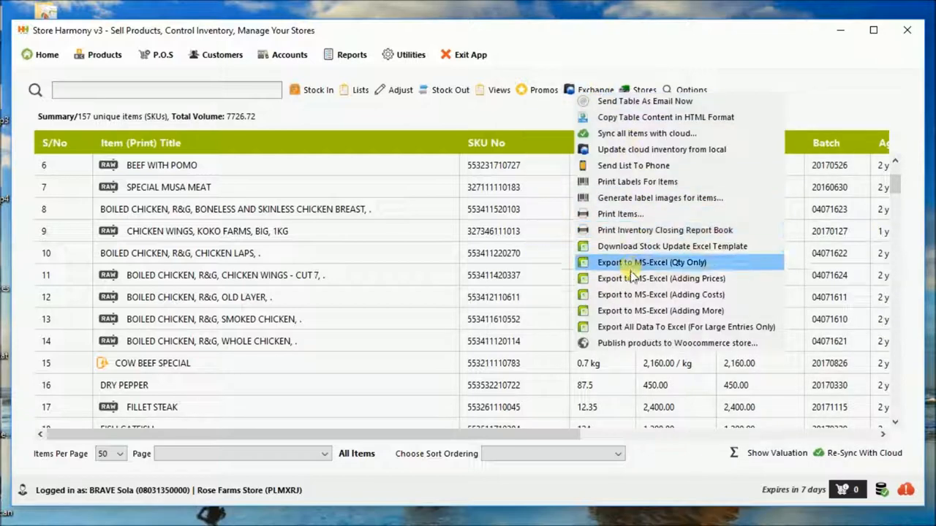
{"action": "mouse_move", "coordinate": [631, 310]}
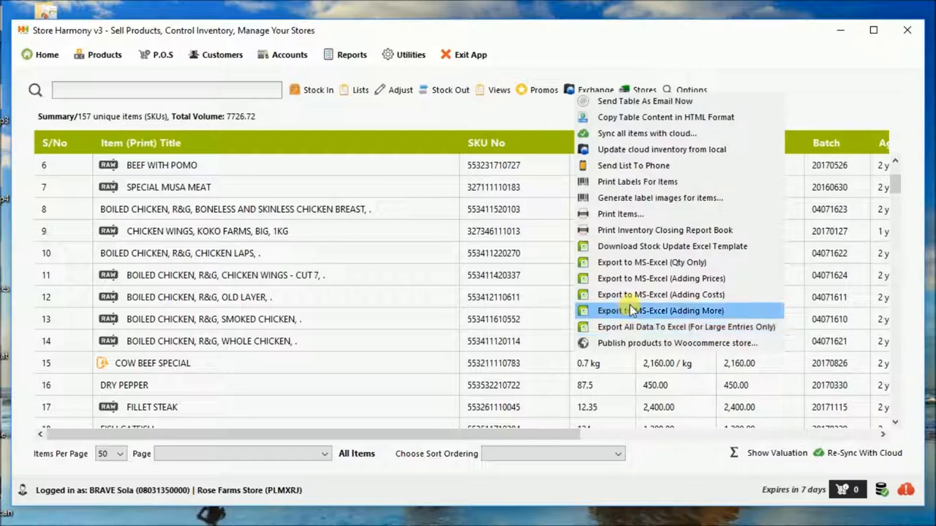
{"action": "mouse_move", "coordinate": [644, 230]}
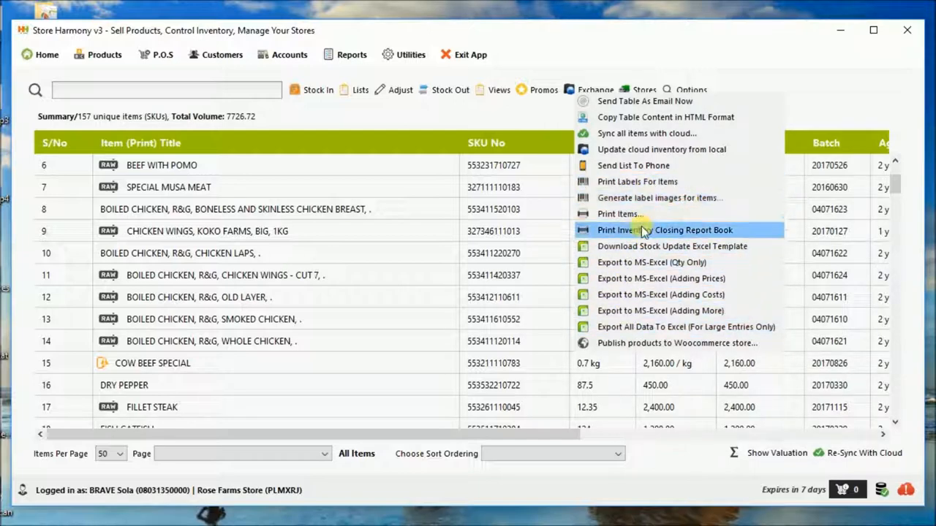
{"action": "mouse_move", "coordinate": [641, 70]}
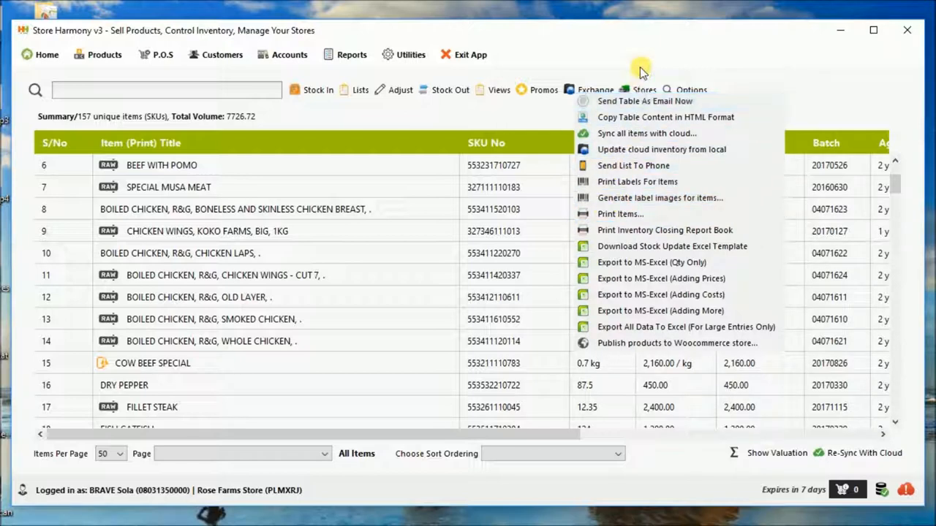
{"action": "left_click", "coordinate": [643, 89]}
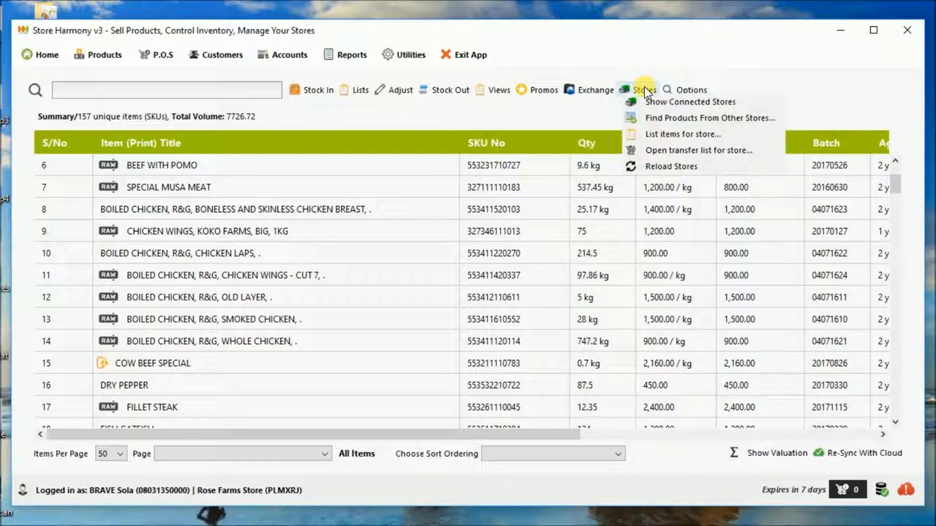
{"action": "mouse_move", "coordinate": [690, 102]}
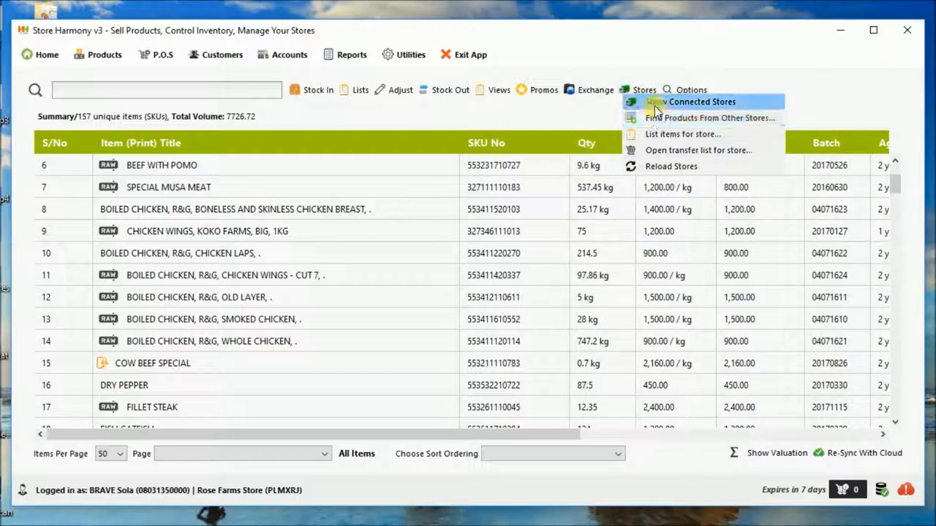
{"action": "left_click", "coordinate": [699, 102]}
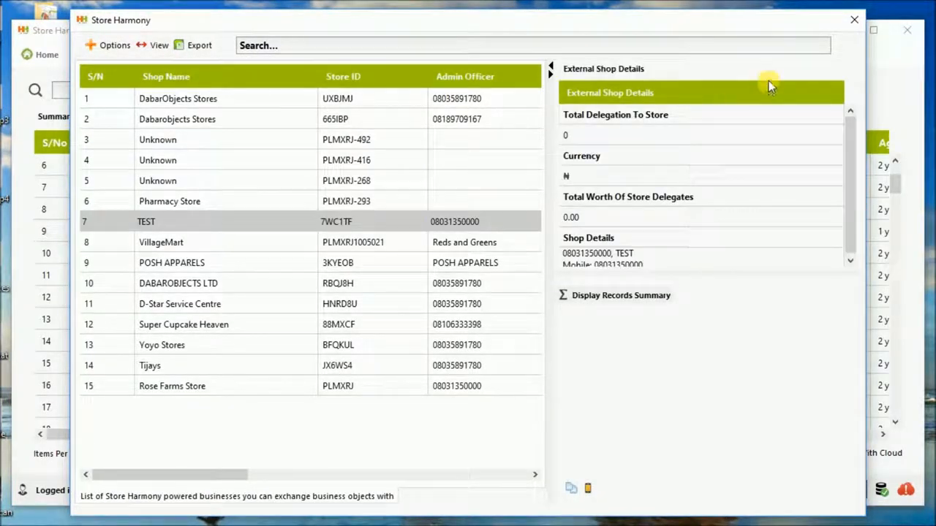
{"action": "left_click", "coordinate": [854, 20]}
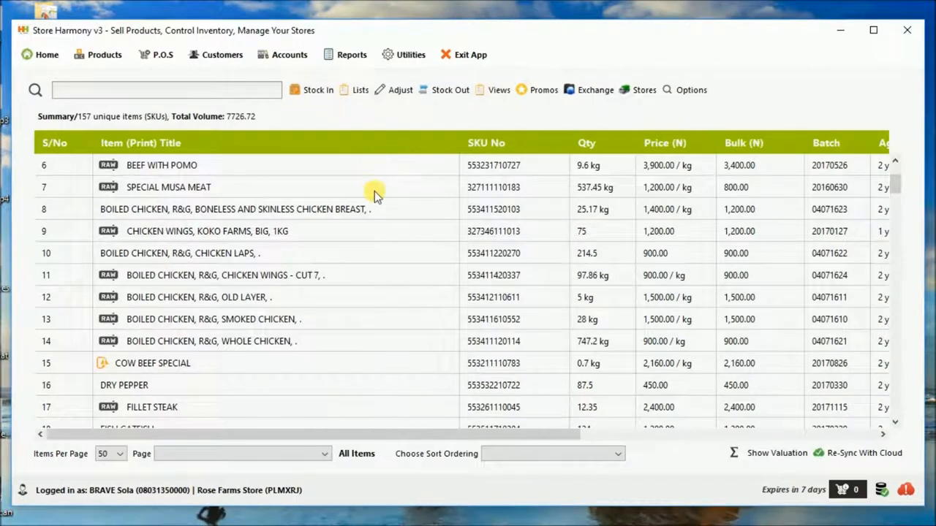
{"action": "mouse_move", "coordinate": [325, 108]}
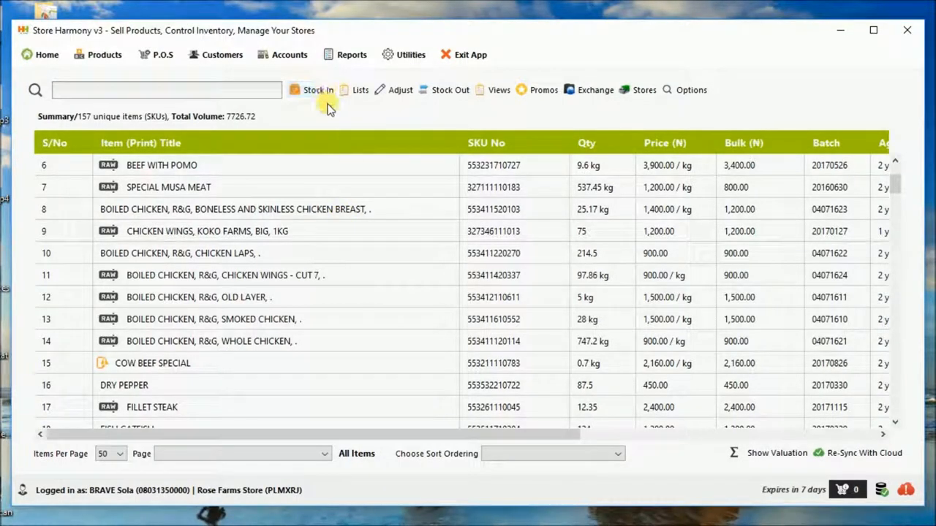
Start a new product via Stock In > 'Create new item (advanced) via supplier...'
{"action": "left_click", "coordinate": [319, 89]}
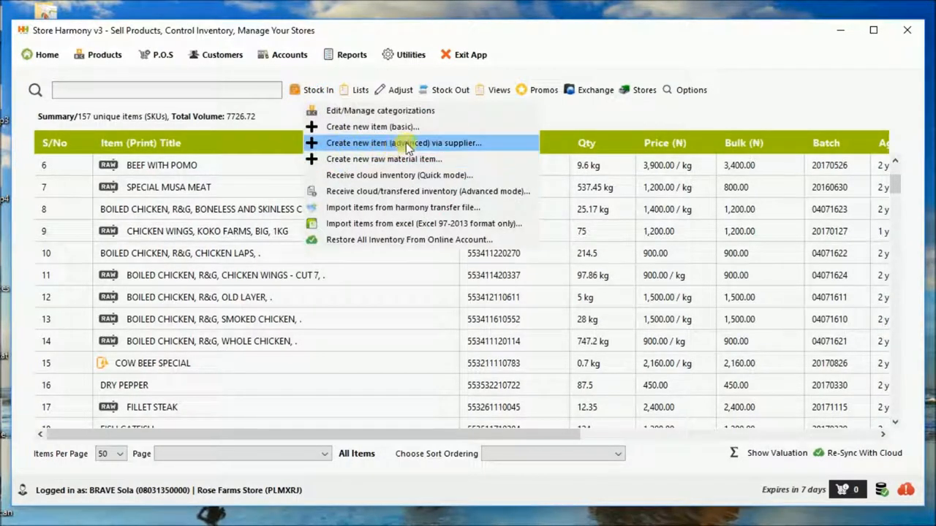
{"action": "left_click", "coordinate": [404, 143]}
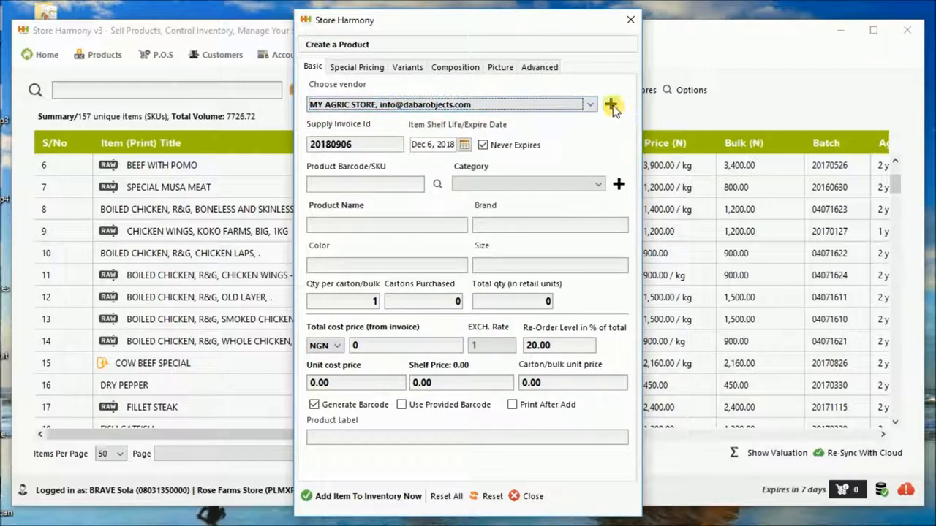
{"action": "left_click", "coordinate": [612, 106]}
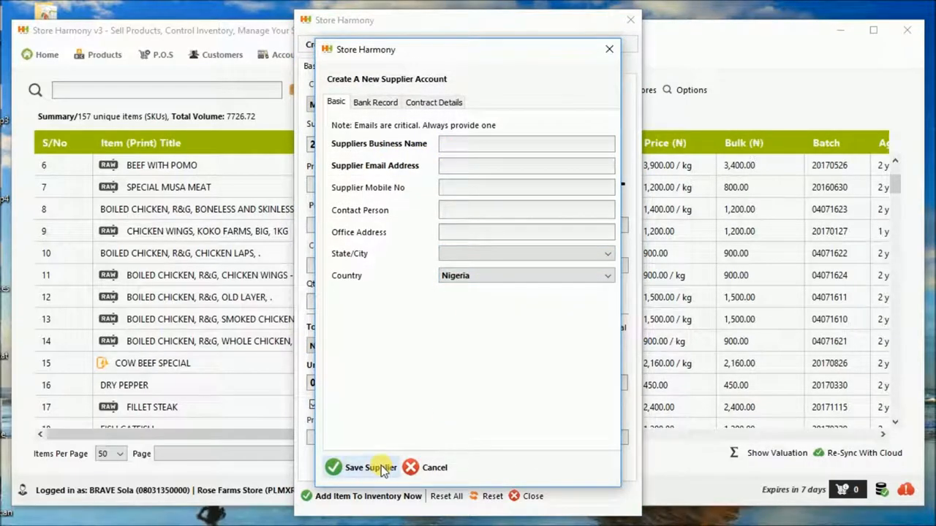
{"action": "mouse_move", "coordinate": [374, 103]}
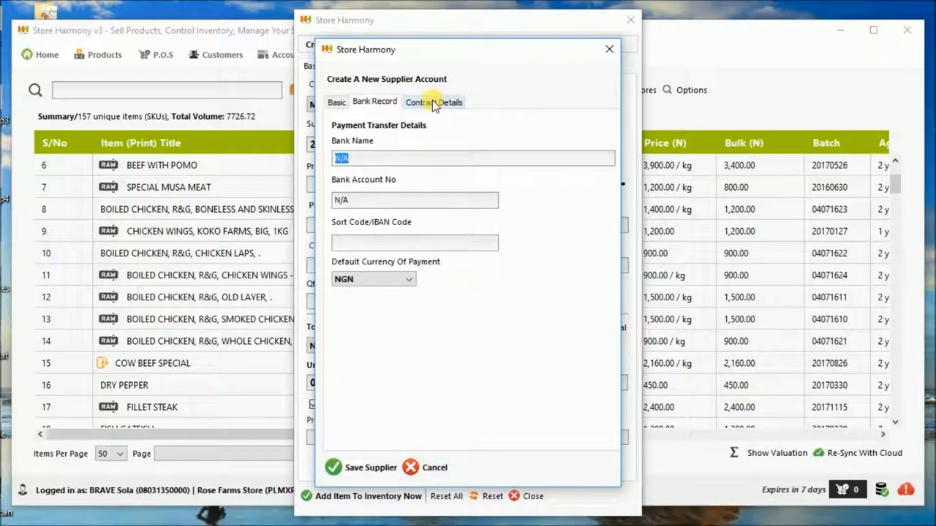
{"action": "left_click", "coordinate": [336, 102]}
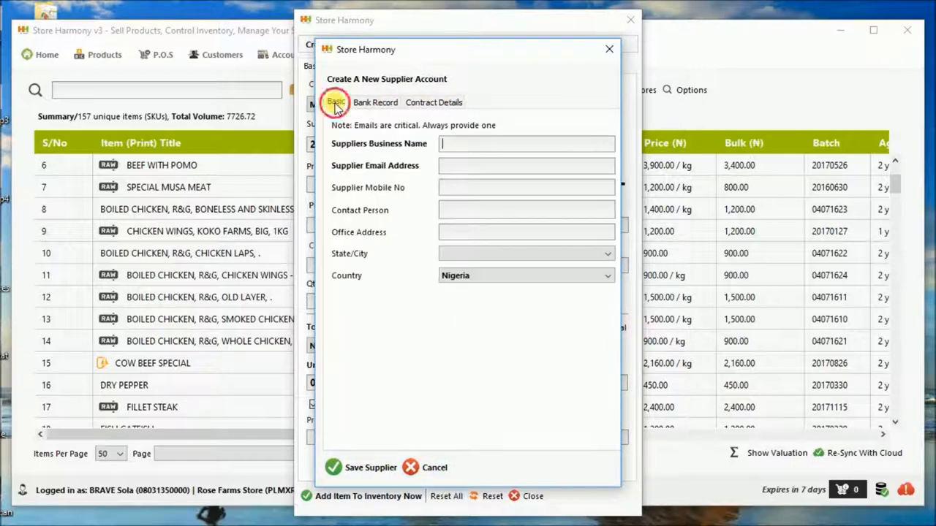
{"action": "mouse_move", "coordinate": [433, 468]}
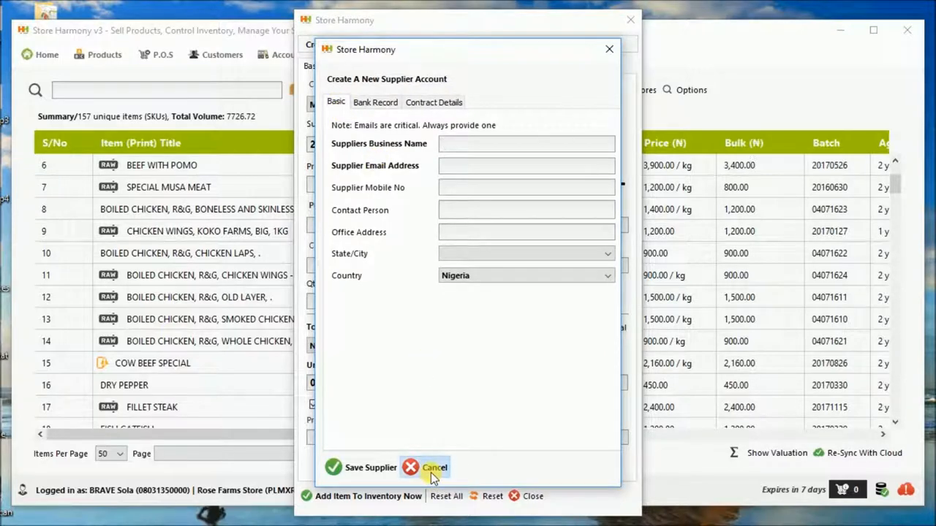
{"action": "left_click", "coordinate": [433, 468]}
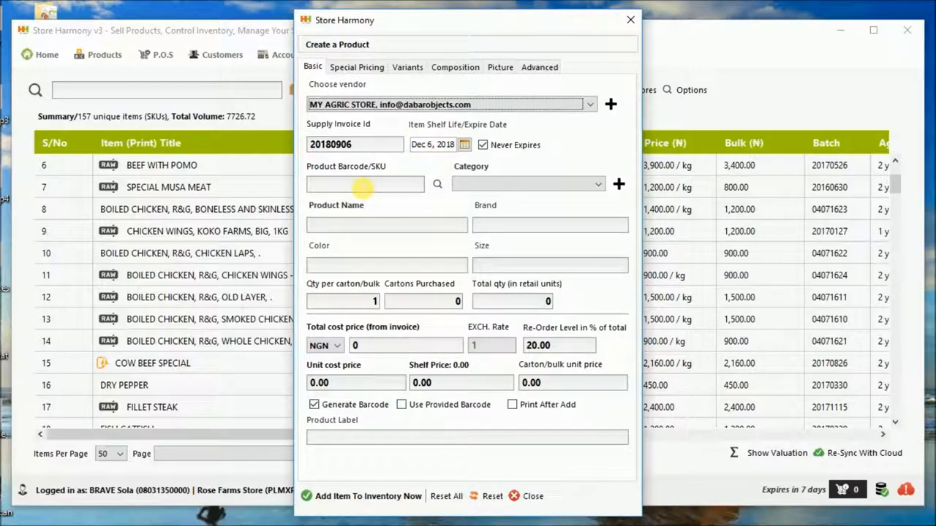
{"action": "mouse_move", "coordinate": [480, 212]}
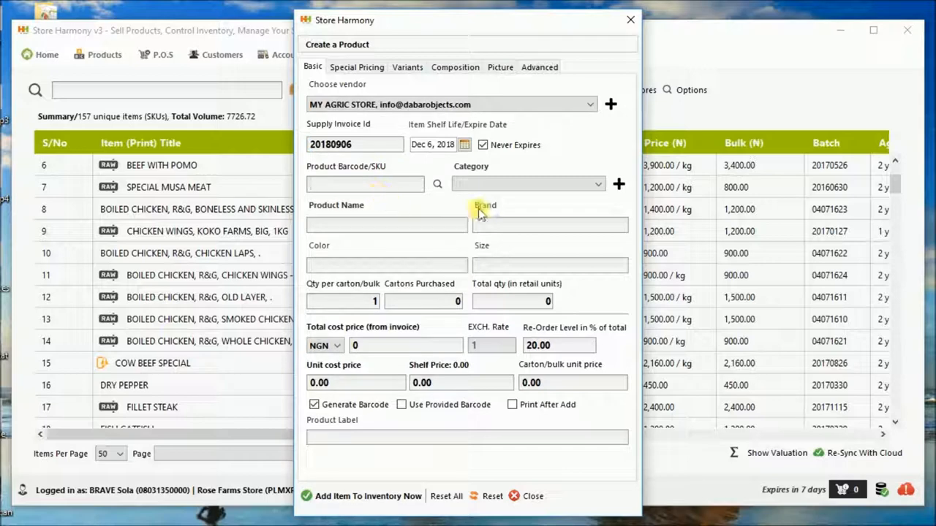
Set the product category to ACCESSORIES and choose Tatas Point as vendor
{"action": "left_click", "coordinate": [526, 184]}
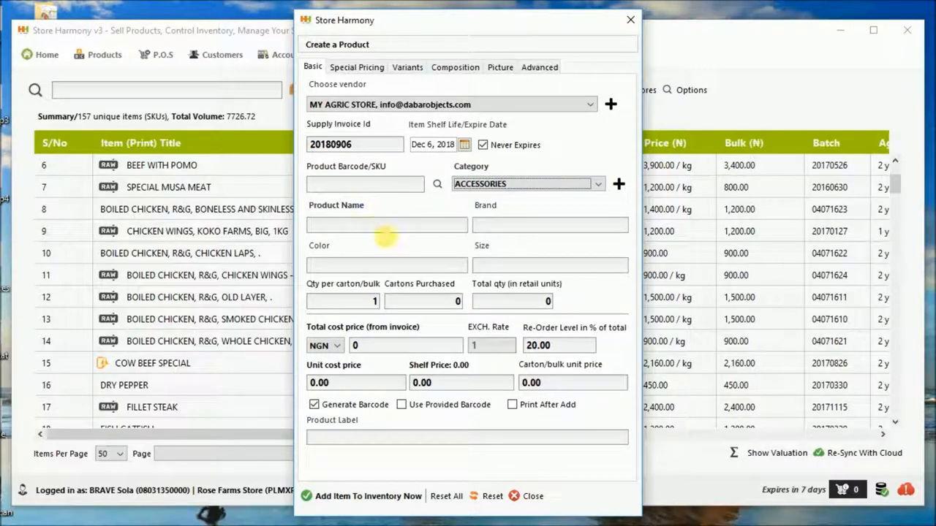
{"action": "left_click", "coordinate": [589, 104]}
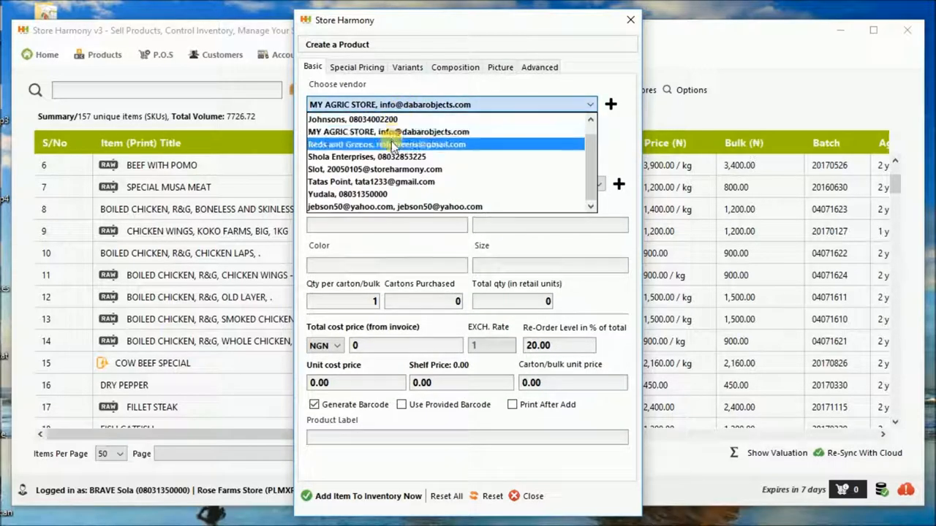
{"action": "mouse_move", "coordinate": [383, 182]}
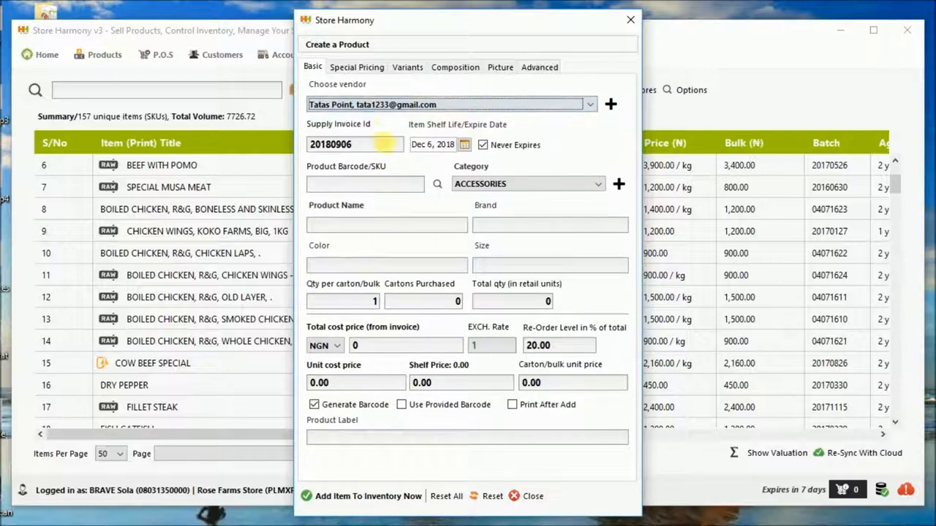
{"action": "mouse_move", "coordinate": [427, 237]}
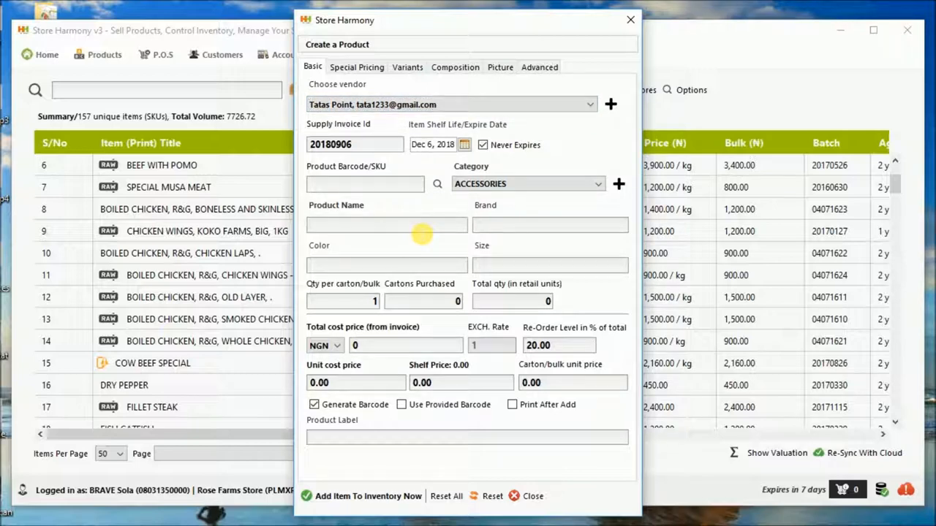
Enter invoice id GOL, product name Shaving Stick 3 and brand Gillette
{"action": "type", "text": "GOL"}
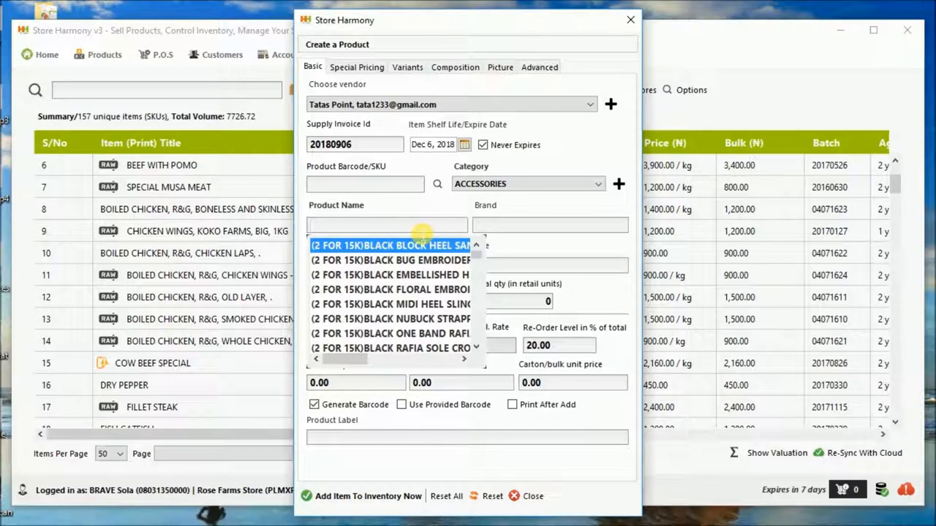
{"action": "type", "text": "SHA"}
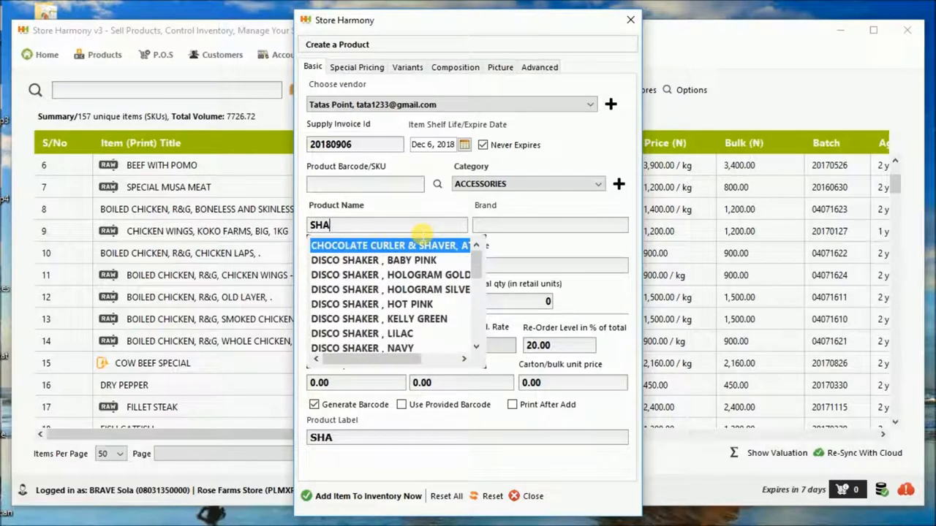
{"action": "type", "text": "VING"}
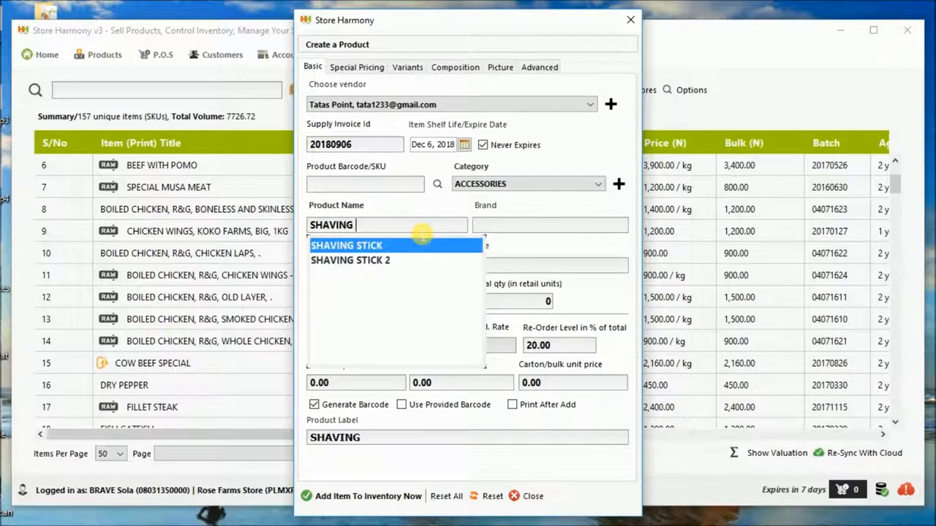
{"action": "type", "text": "STICK 3"}
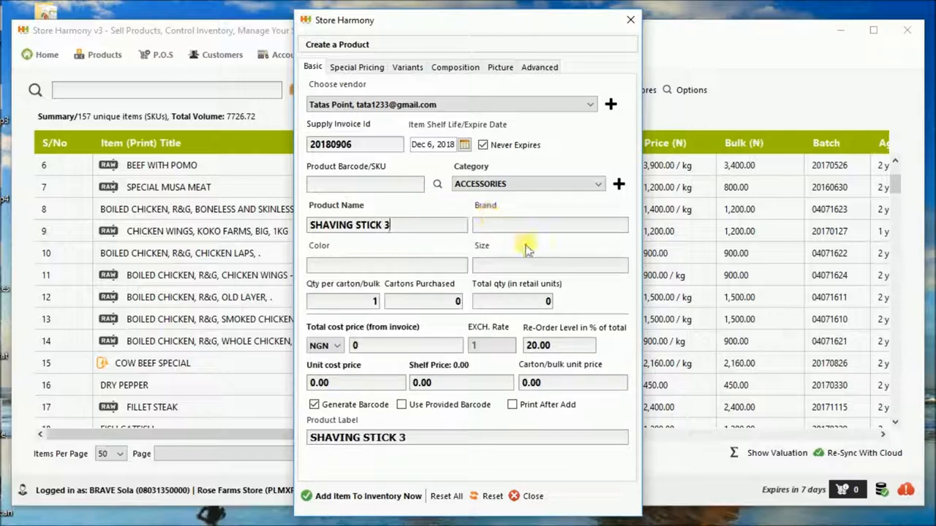
{"action": "type", "text": "GILLETTE"}
{"action": "left_click", "coordinate": [343, 302]}
{"action": "type", "text": "6"}
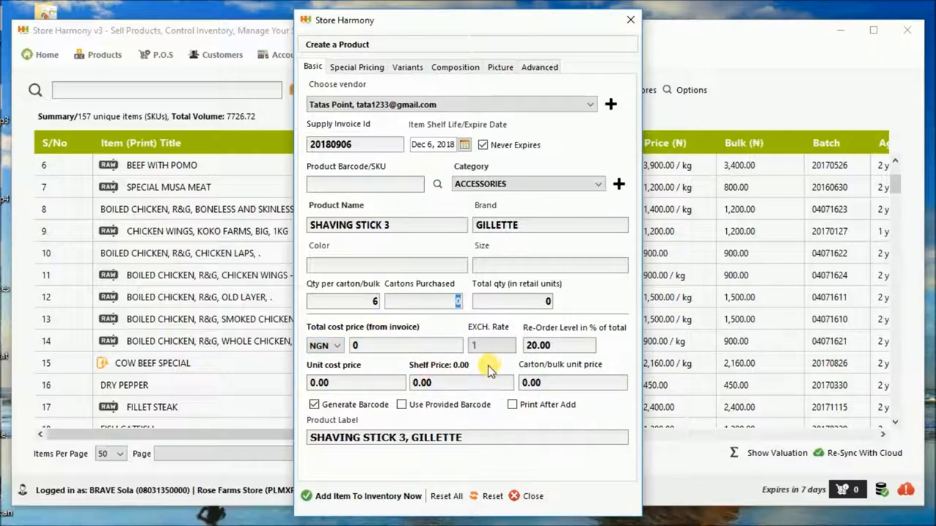
Enter 10 cartons of 6, total cost 24,000 and shelf price 480, checking the special pricing settings
{"action": "type", "text": "10"}
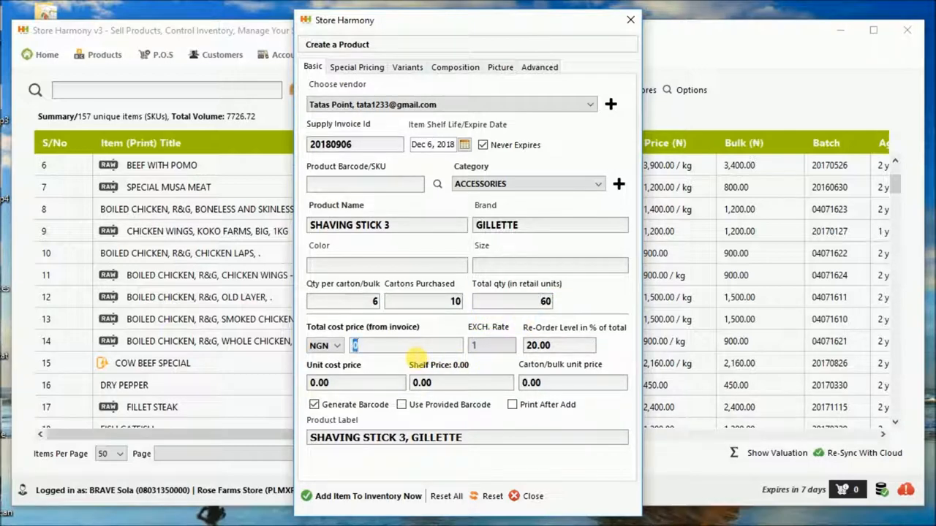
{"action": "type", "text": "25000"}
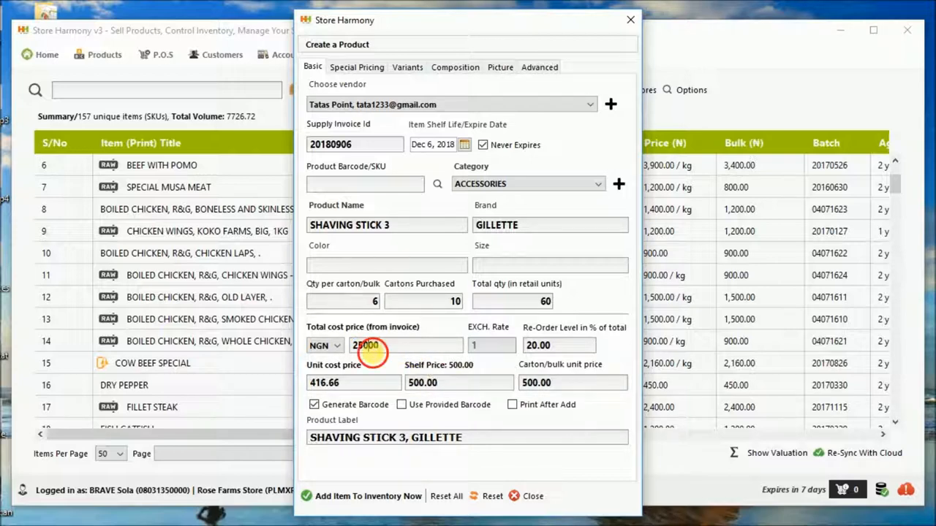
{"action": "type", "text": "240"}
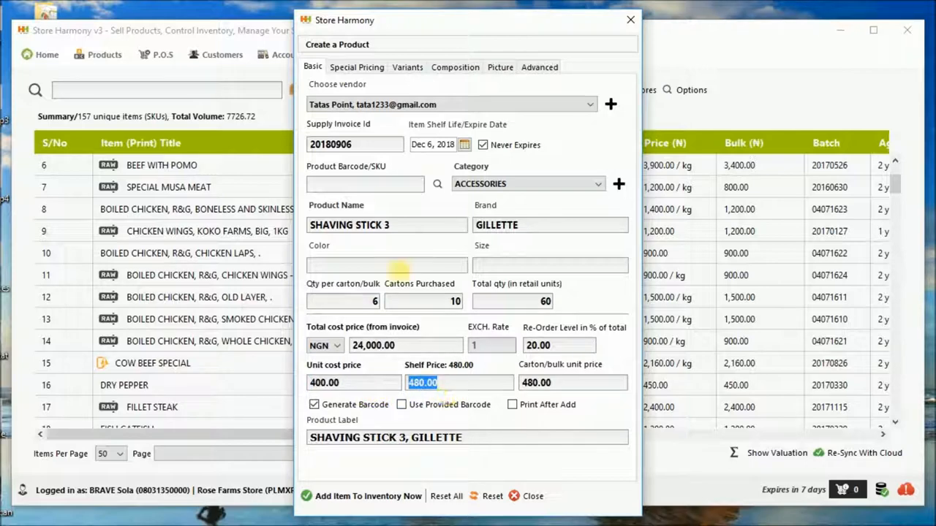
{"action": "left_click", "coordinate": [357, 67]}
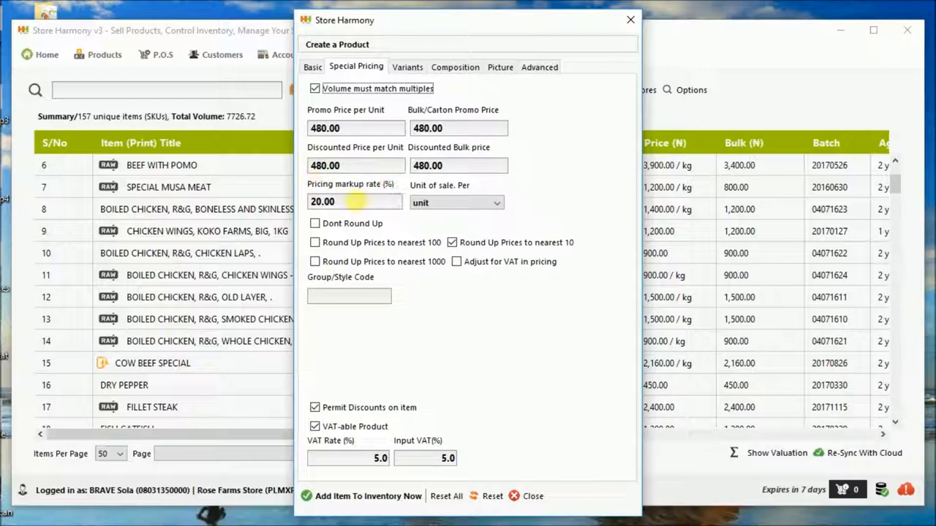
{"action": "triple_click", "coordinate": [354, 202]}
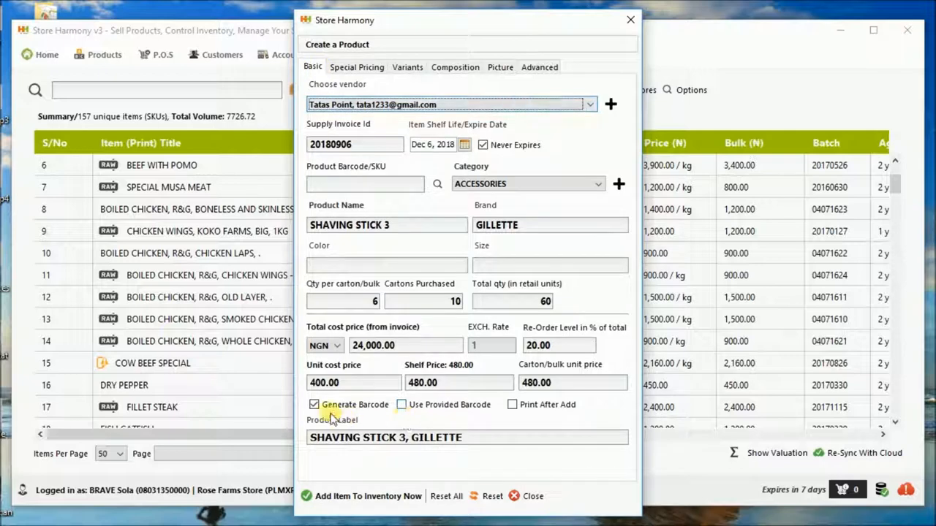
{"action": "mouse_move", "coordinate": [560, 368]}
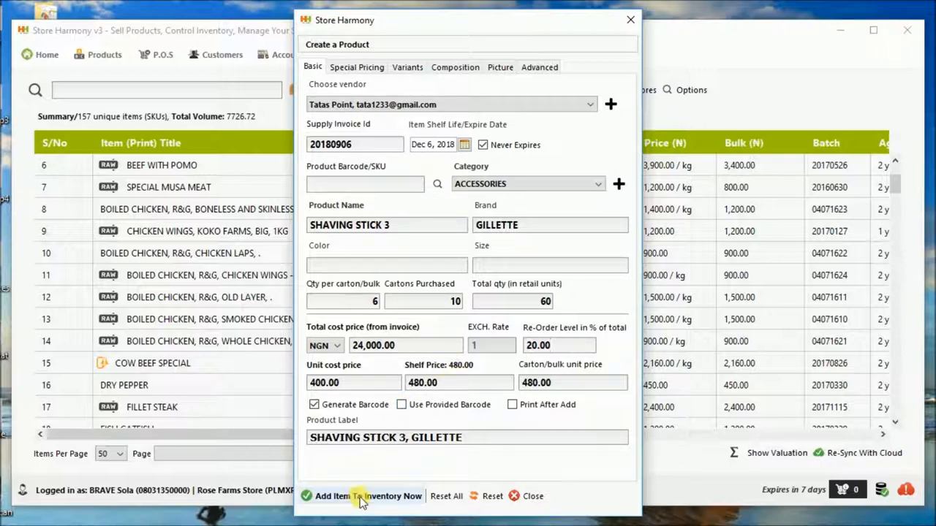
{"action": "left_click", "coordinate": [357, 67]}
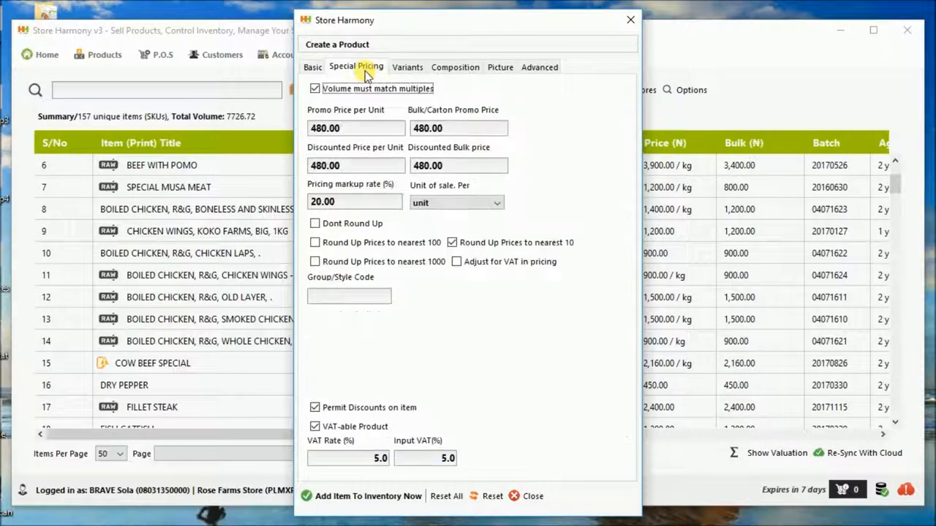
{"action": "triple_click", "coordinate": [459, 165]}
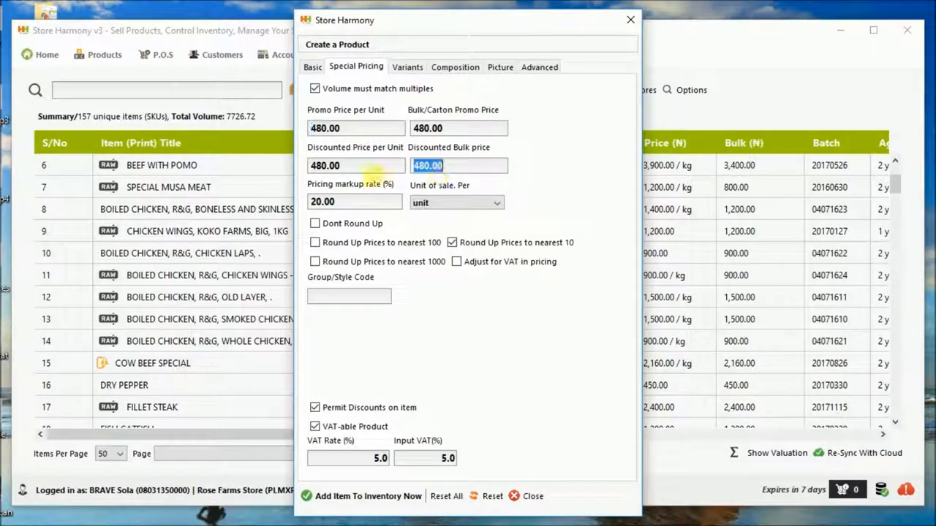
{"action": "left_click", "coordinate": [459, 129]}
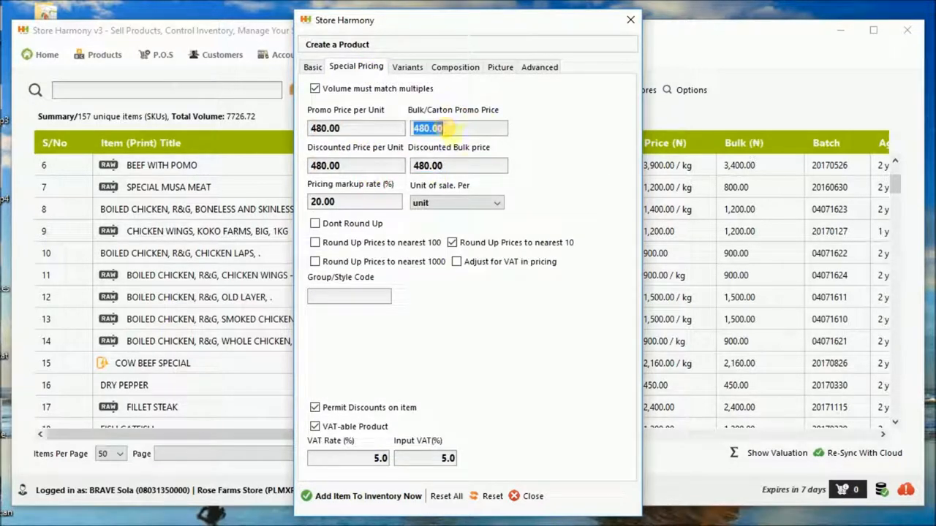
{"action": "left_click", "coordinate": [406, 67]}
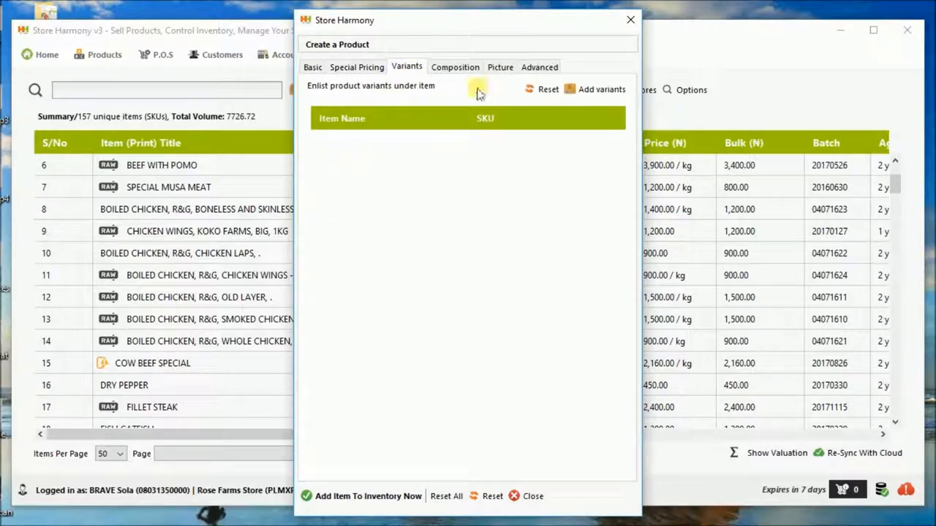
{"action": "left_click", "coordinate": [454, 67]}
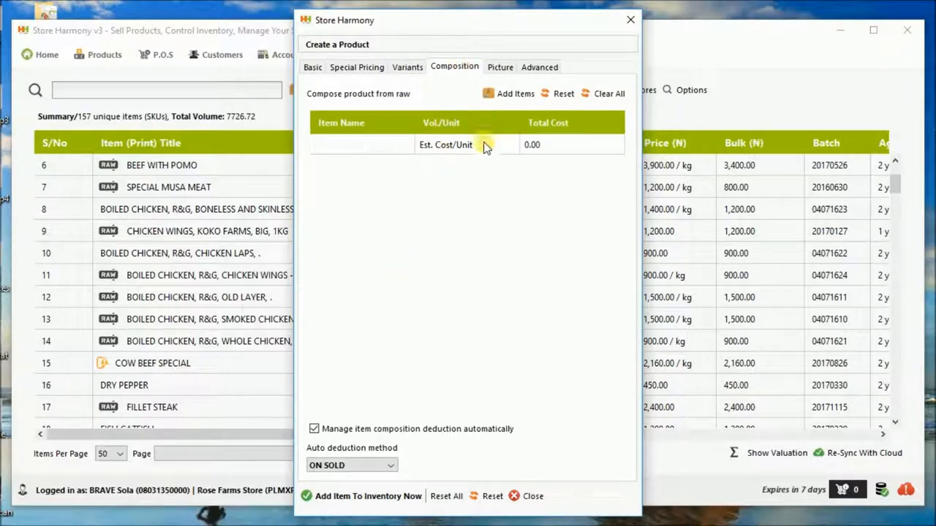
{"action": "left_click", "coordinate": [500, 67]}
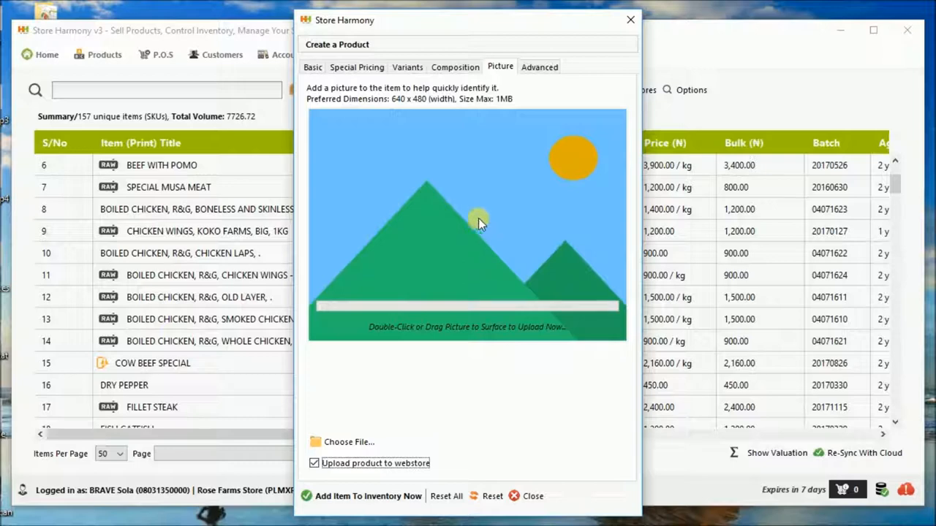
{"action": "left_click", "coordinate": [538, 68]}
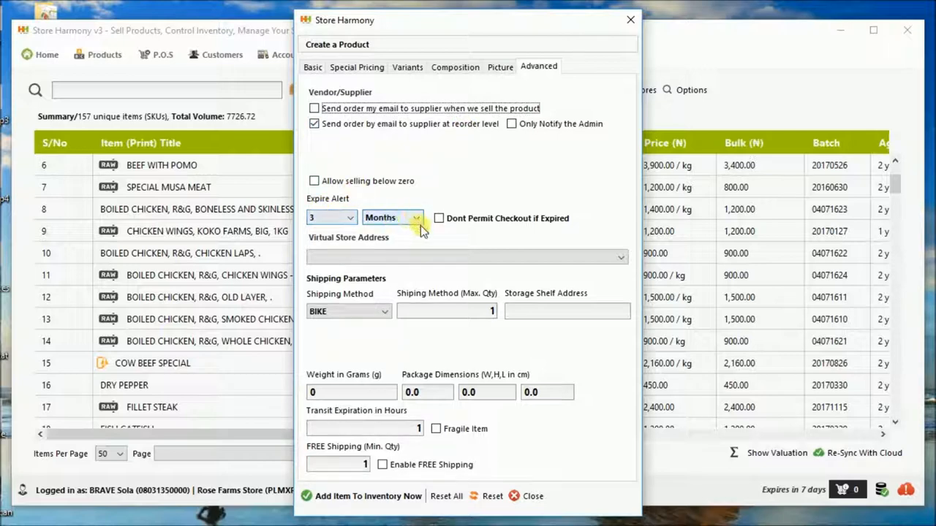
{"action": "left_click", "coordinate": [466, 257]}
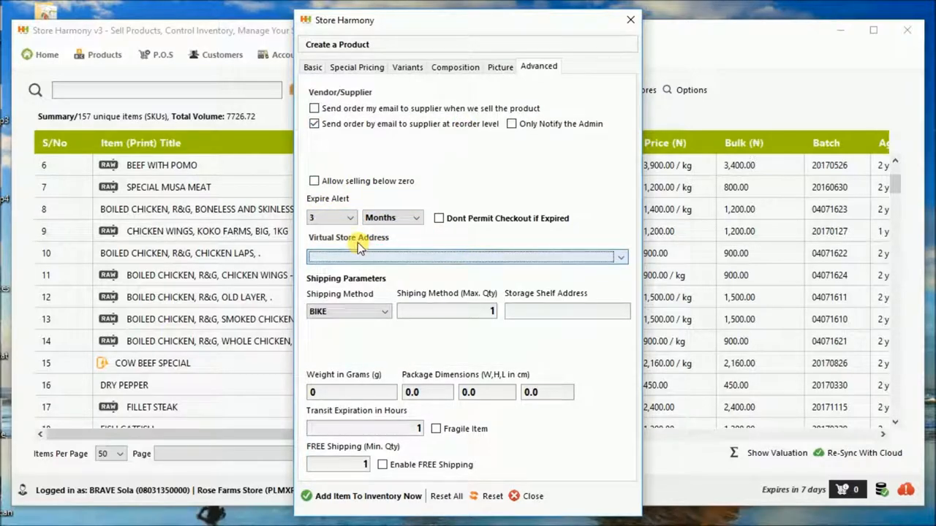
{"action": "mouse_move", "coordinate": [336, 83]}
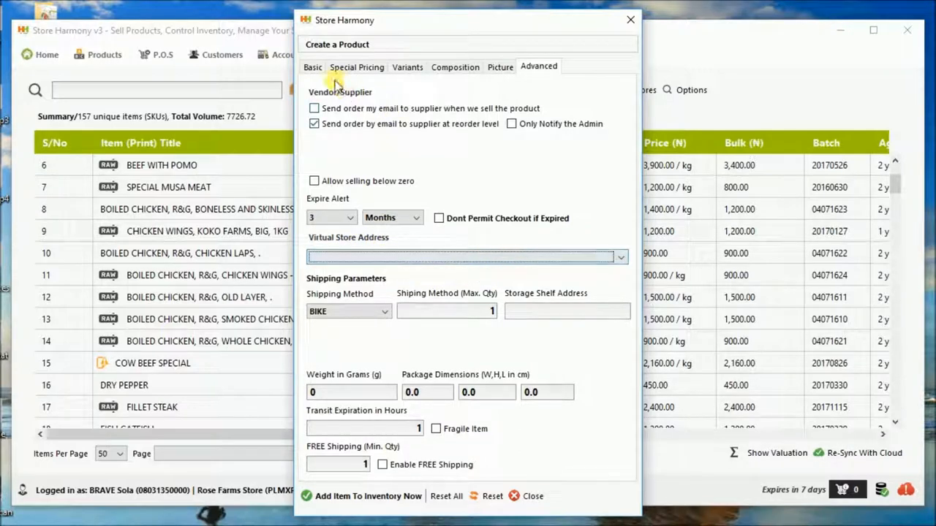
{"action": "left_click", "coordinate": [313, 68]}
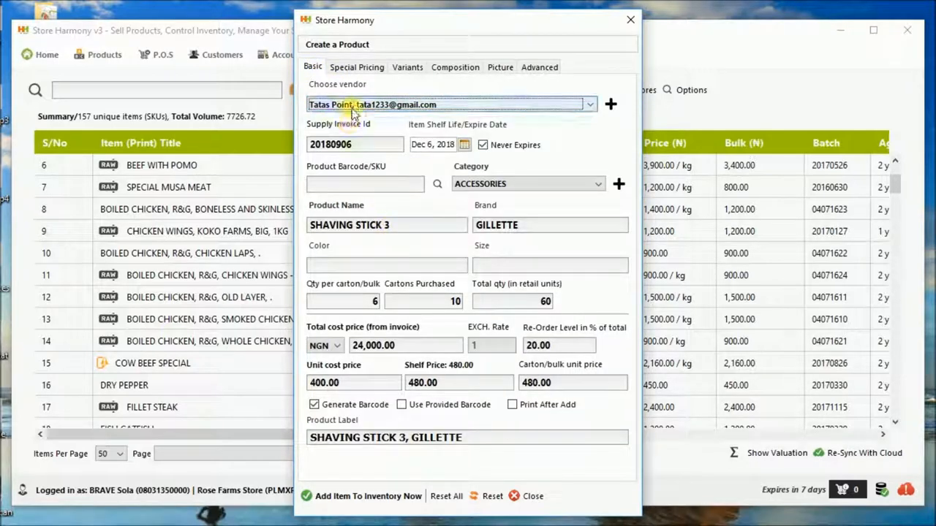
Add Shaving Stick 3, Gillette to inventory and approve it, raising the count to 158 items
{"action": "left_click", "coordinate": [368, 495]}
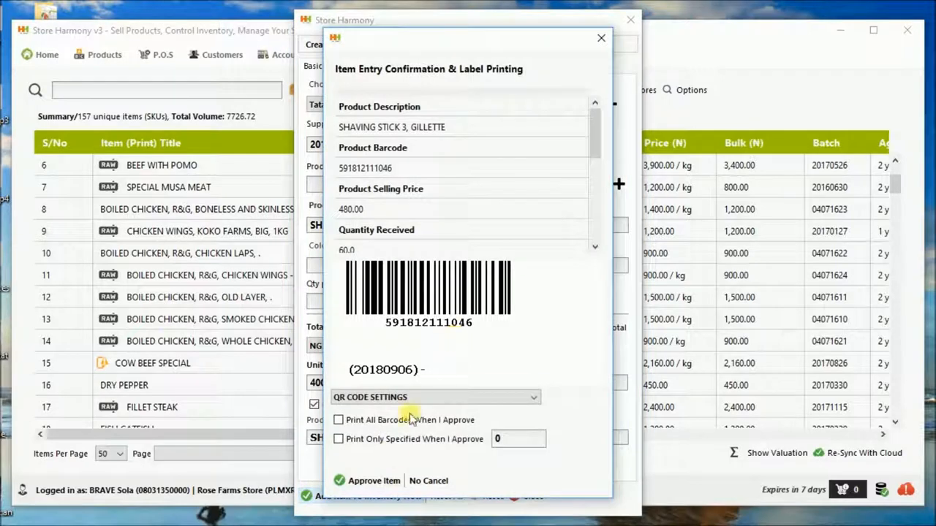
{"action": "left_click", "coordinate": [374, 480]}
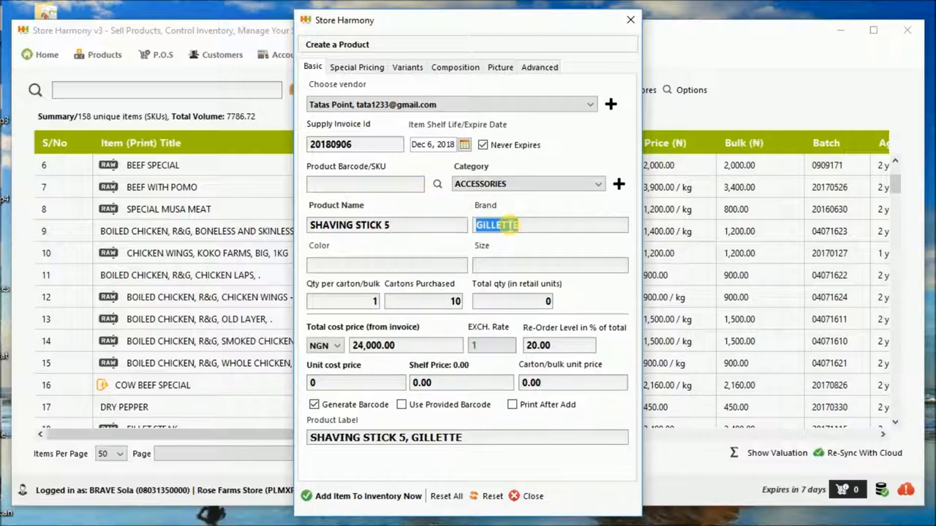
Change the brand to LOCAL, set 8 cartons of 12 costing 24,000 with shelf price 300
{"action": "left_click", "coordinate": [550, 225]}
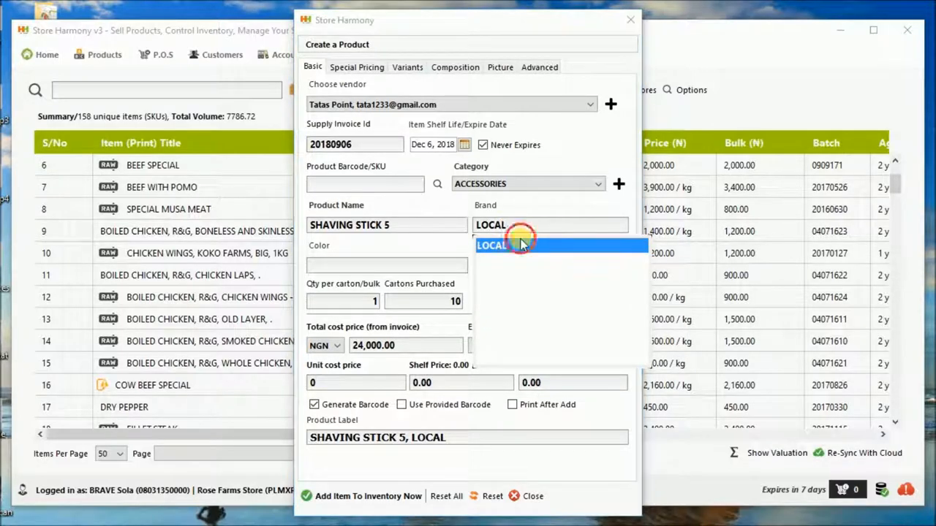
{"action": "left_click", "coordinate": [520, 246]}
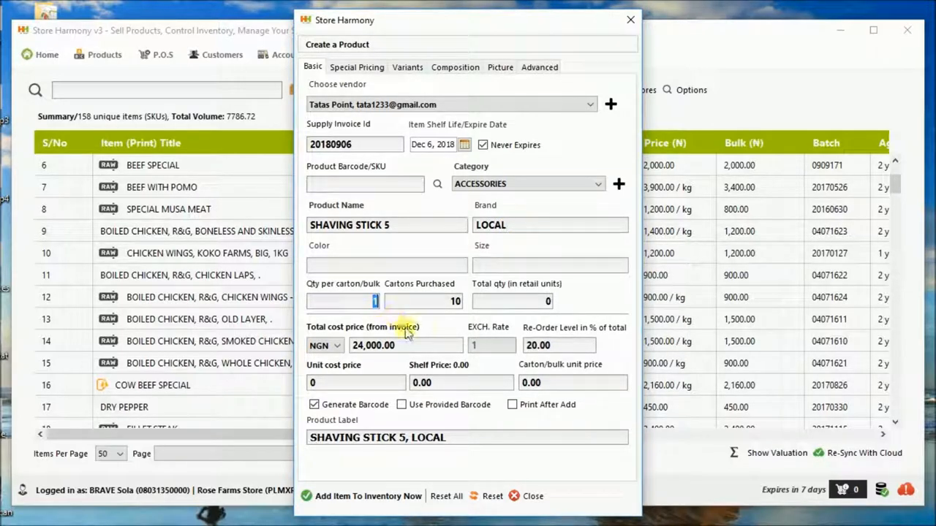
{"action": "mouse_move", "coordinate": [412, 339]}
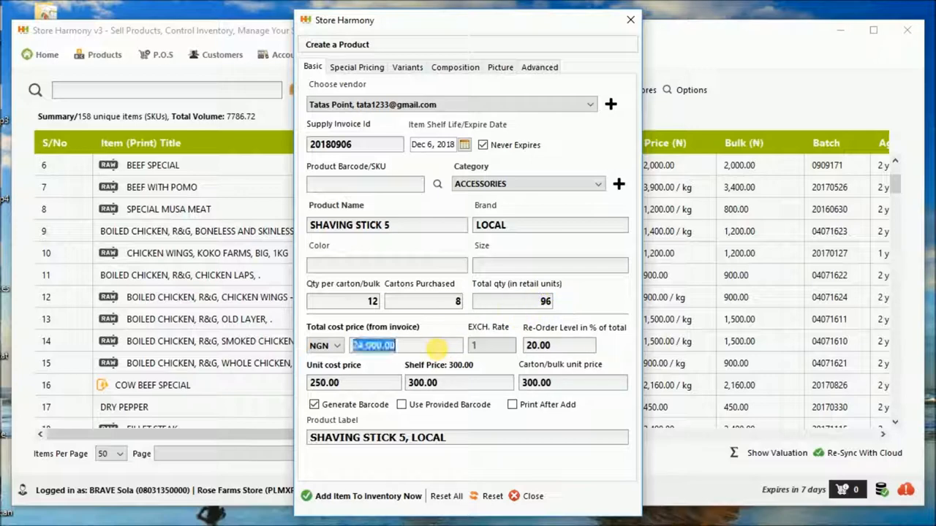
{"action": "type", "text": "24,000.00"}
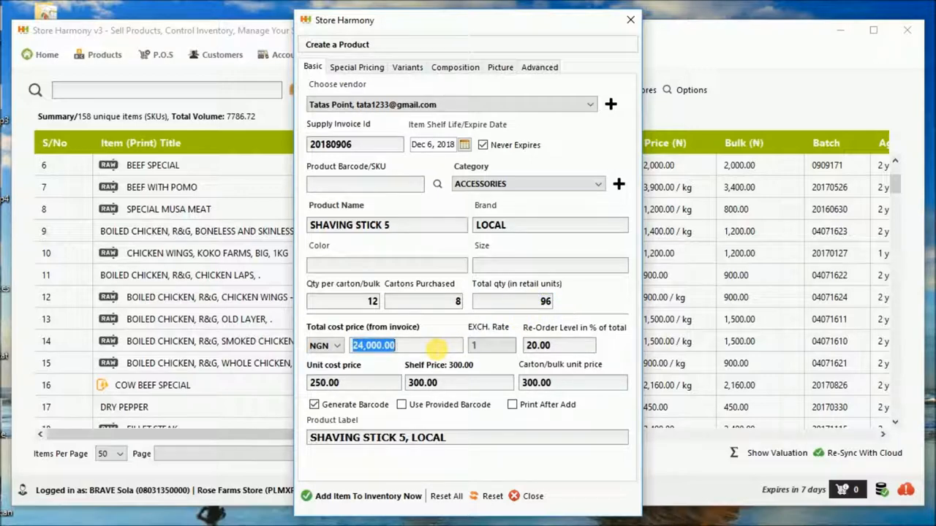
{"action": "type", "text": "240"}
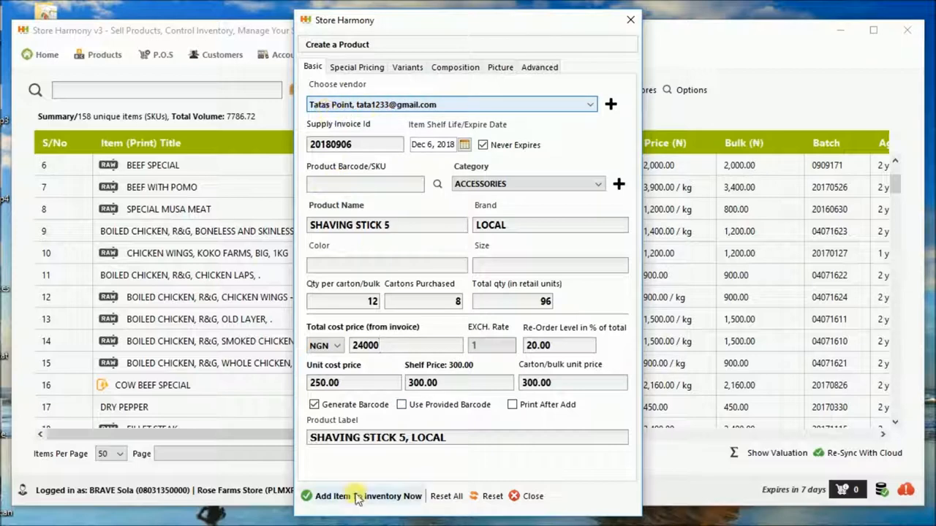
Add Shaving Stick 5, Local to inventory and approve it
{"action": "left_click", "coordinate": [354, 498]}
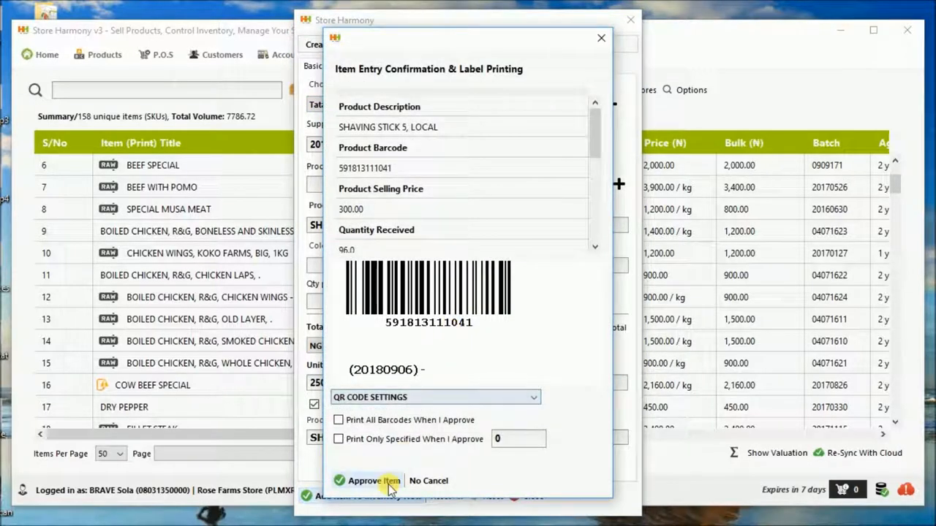
{"action": "left_click", "coordinate": [375, 480]}
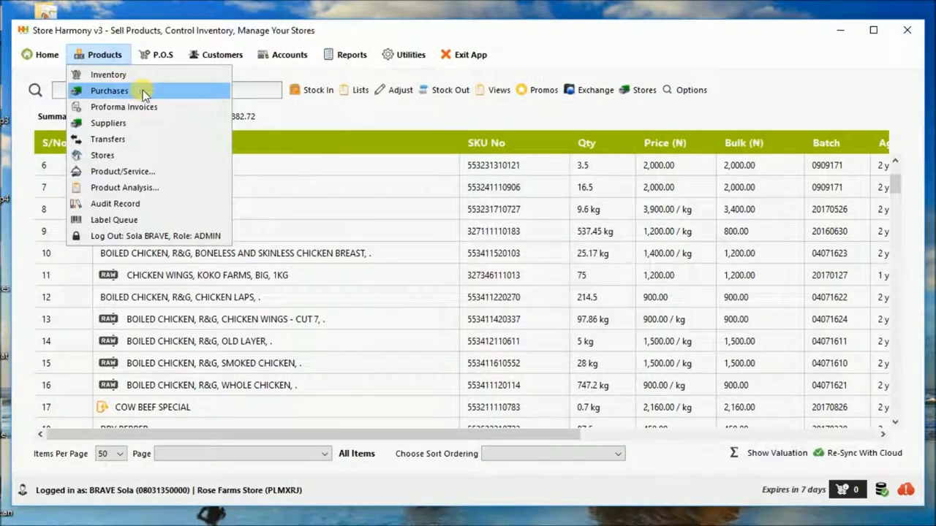
View purchase invoice 20180906 from Tatas Point and each shaving stick's supply history
{"action": "left_click", "coordinate": [108, 91]}
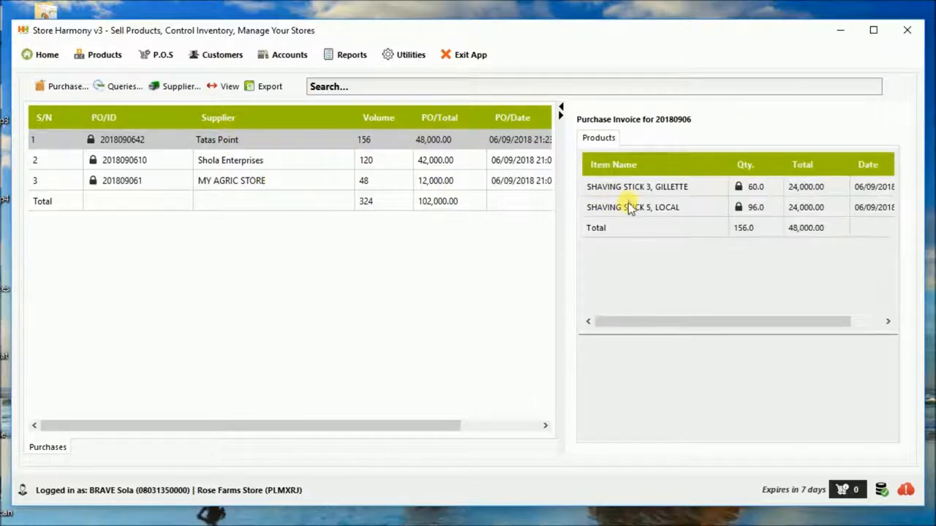
{"action": "left_click", "coordinate": [636, 187]}
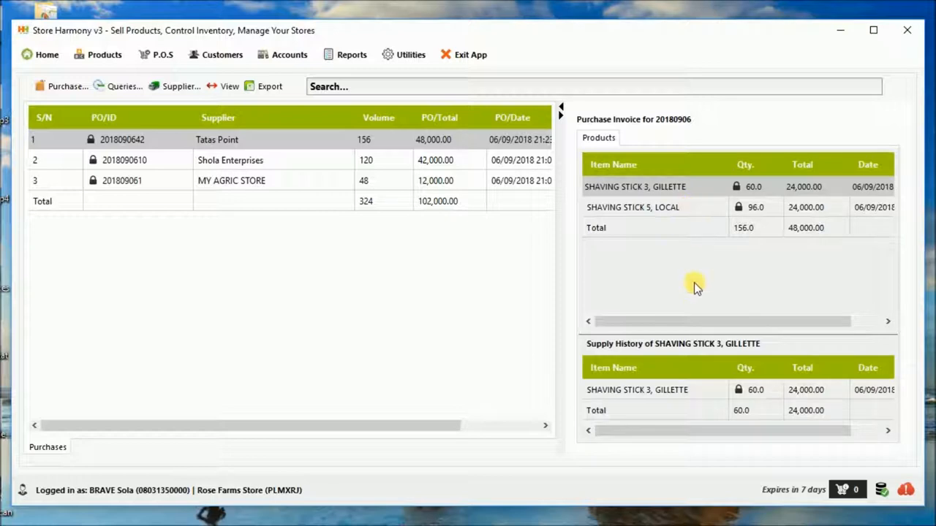
{"action": "left_click", "coordinate": [632, 208]}
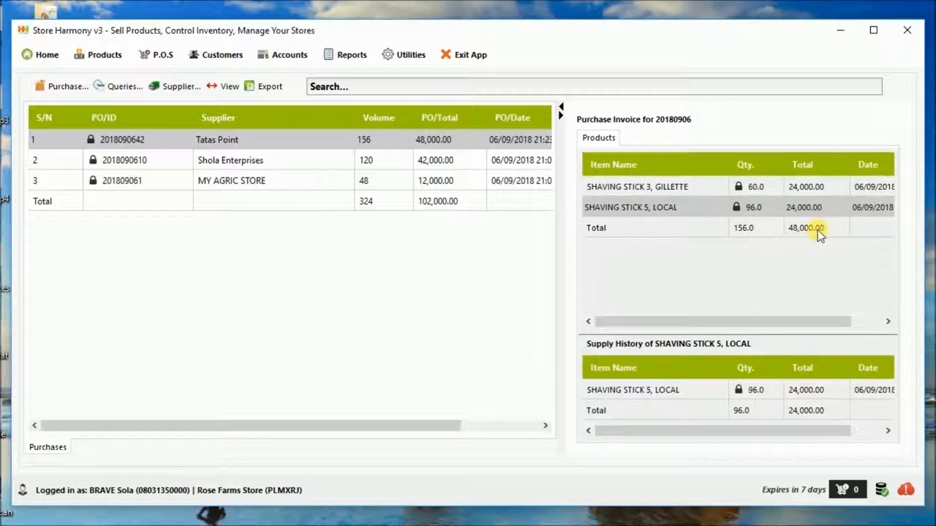
{"action": "mouse_move", "coordinate": [369, 246]}
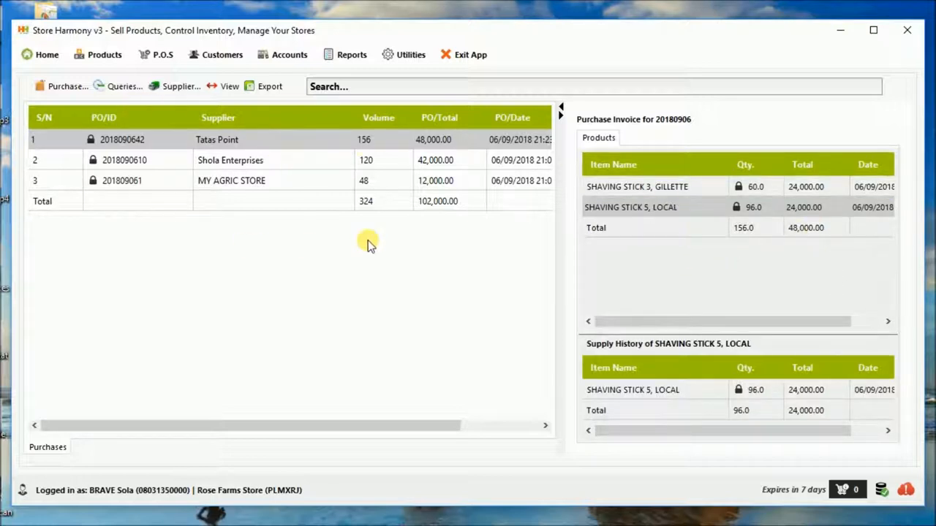
{"action": "mouse_move", "coordinate": [99, 73]}
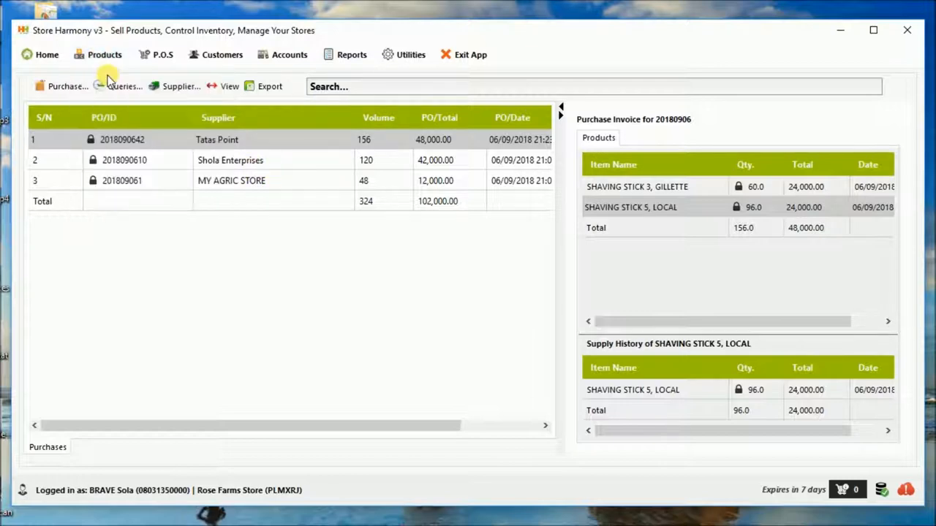
List items added today and inspect the Shaving Stick 5, Local and Shaving Stick 3, Gillette rows
{"action": "left_click", "coordinate": [104, 55]}
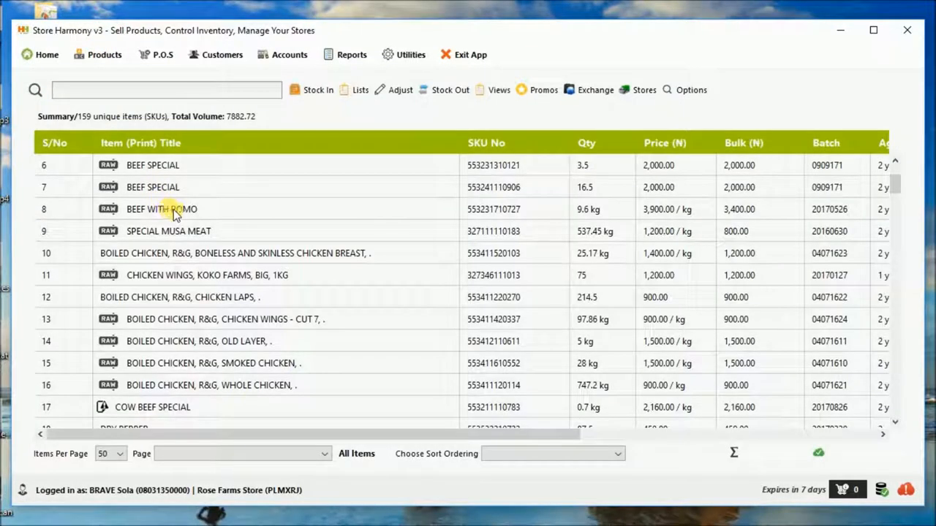
{"action": "left_click", "coordinate": [360, 89]}
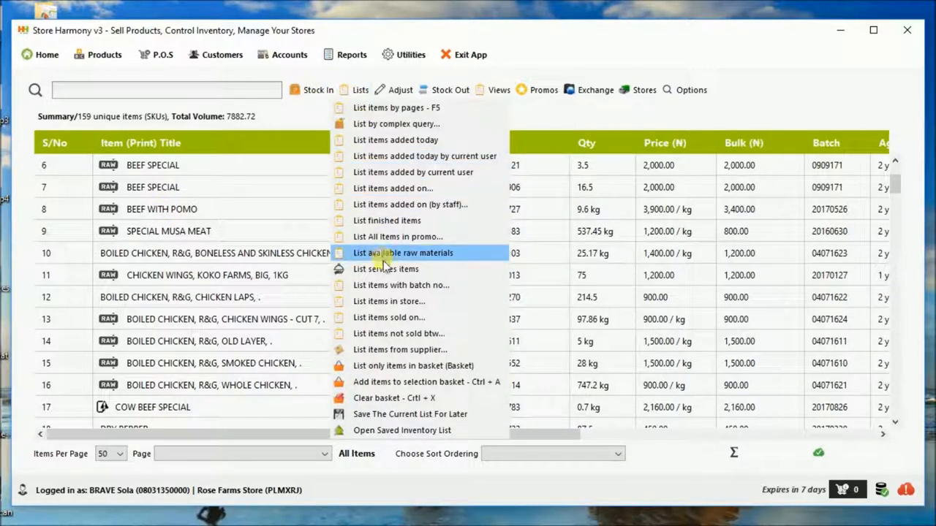
{"action": "left_click", "coordinate": [404, 253]}
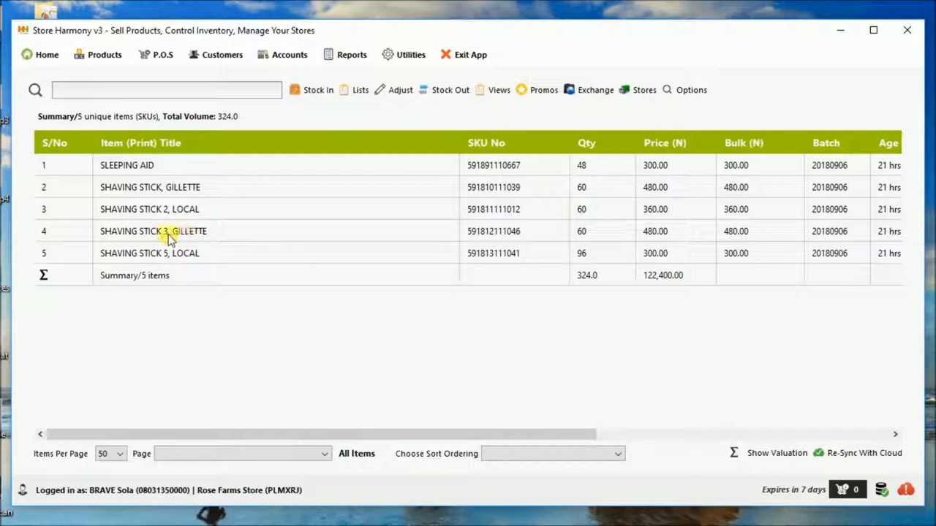
{"action": "left_click", "coordinate": [149, 253]}
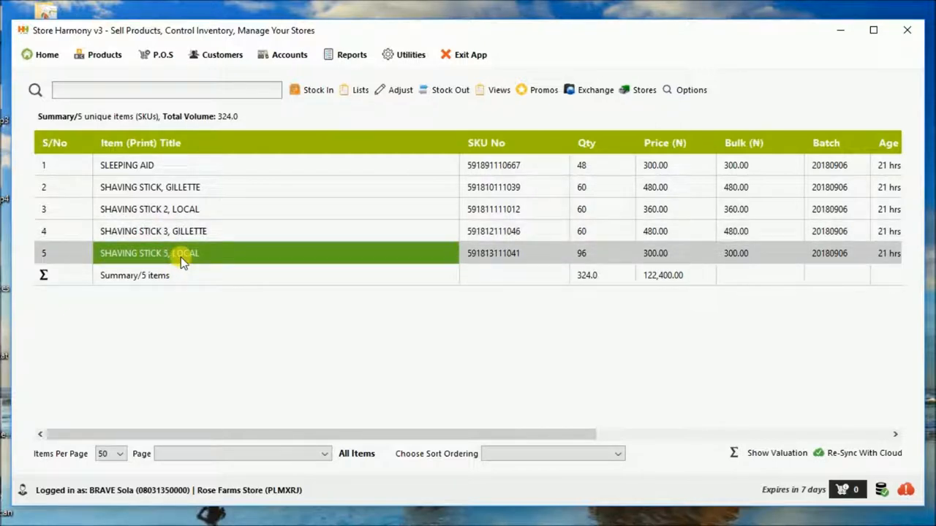
{"action": "left_click", "coordinate": [182, 231]}
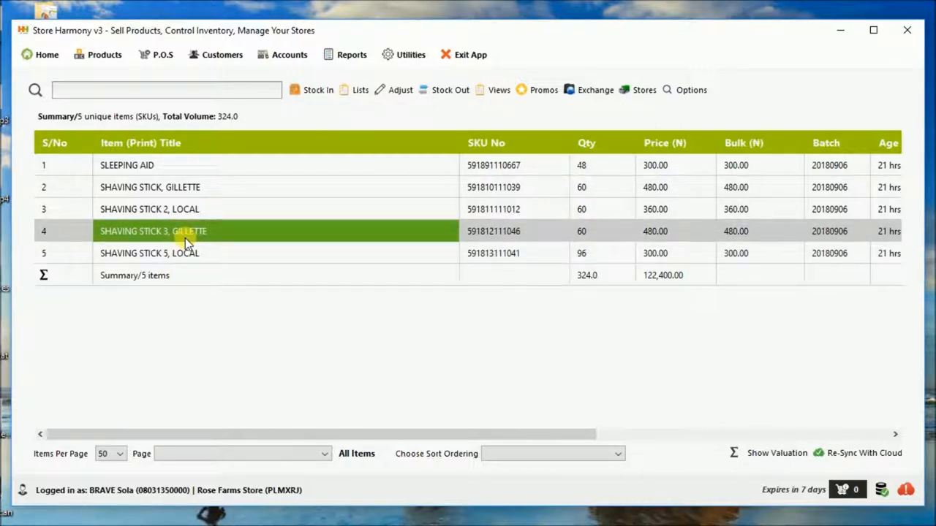